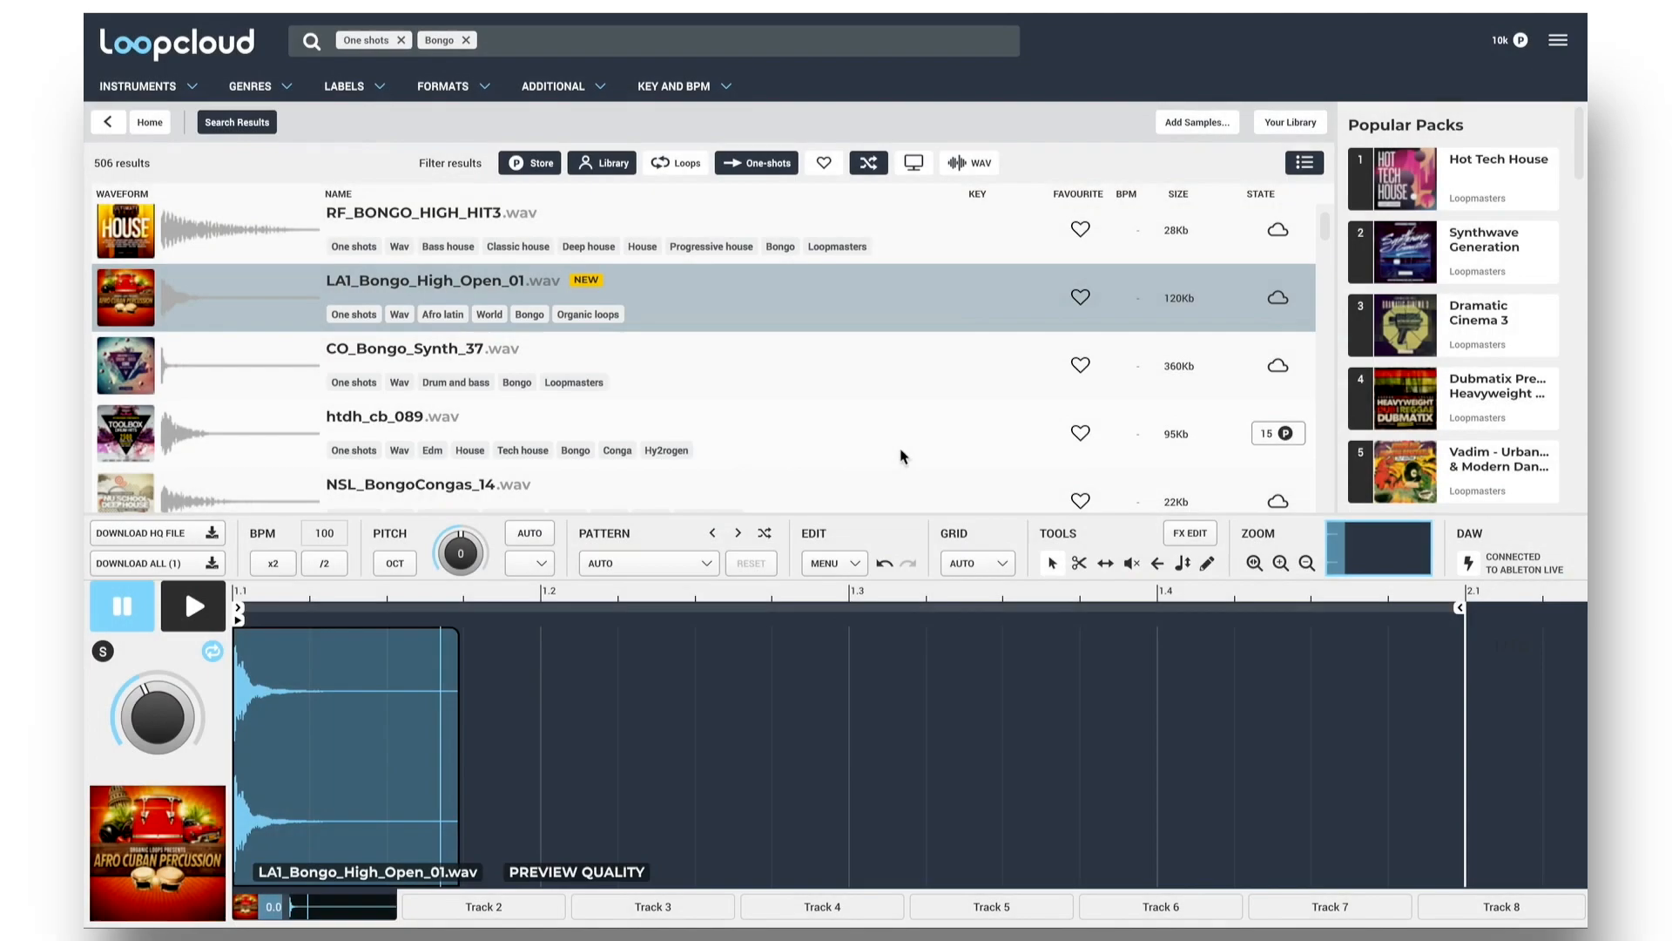
mouse_move(787, 443)
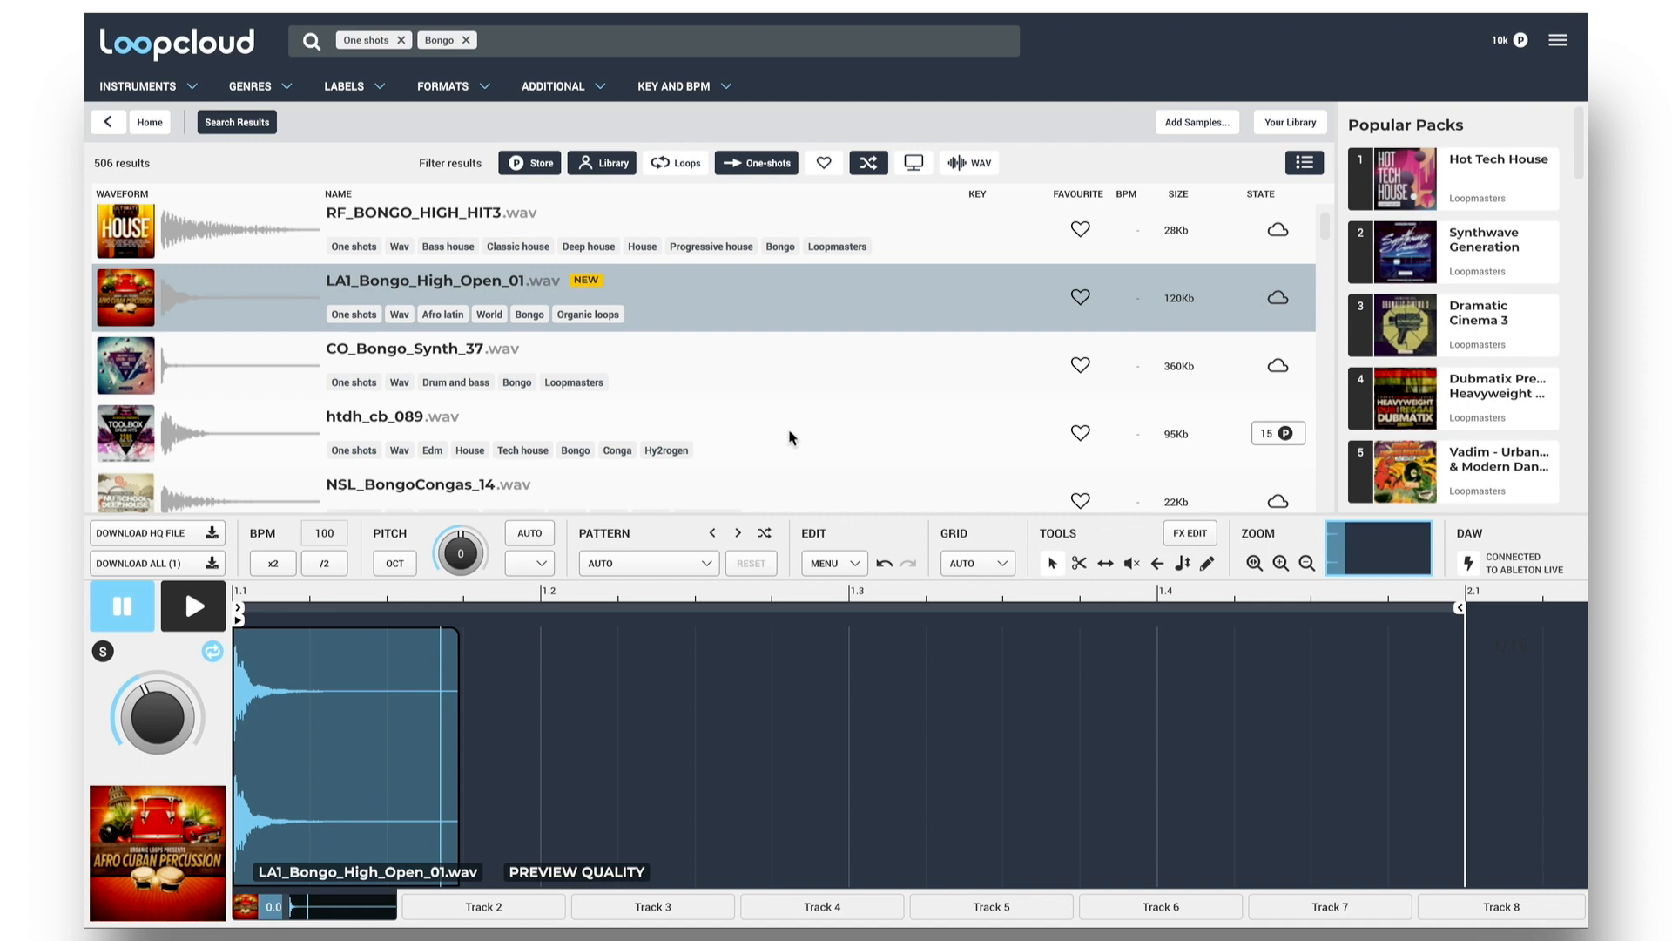
mouse_move(679, 306)
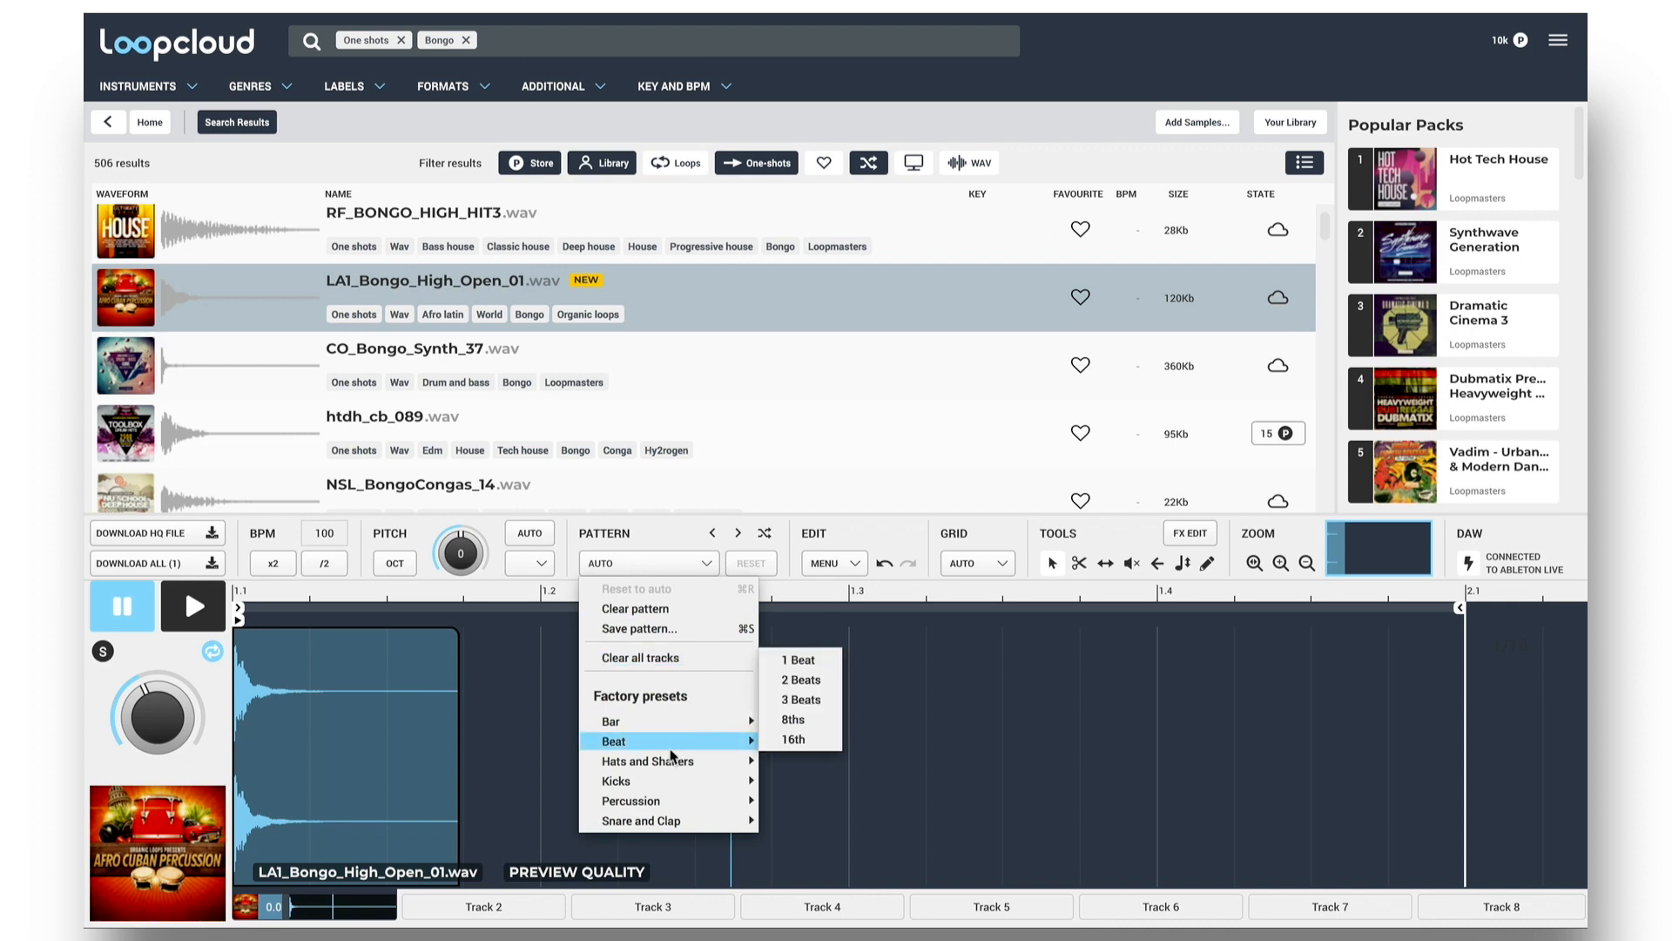
mouse_move(632, 801)
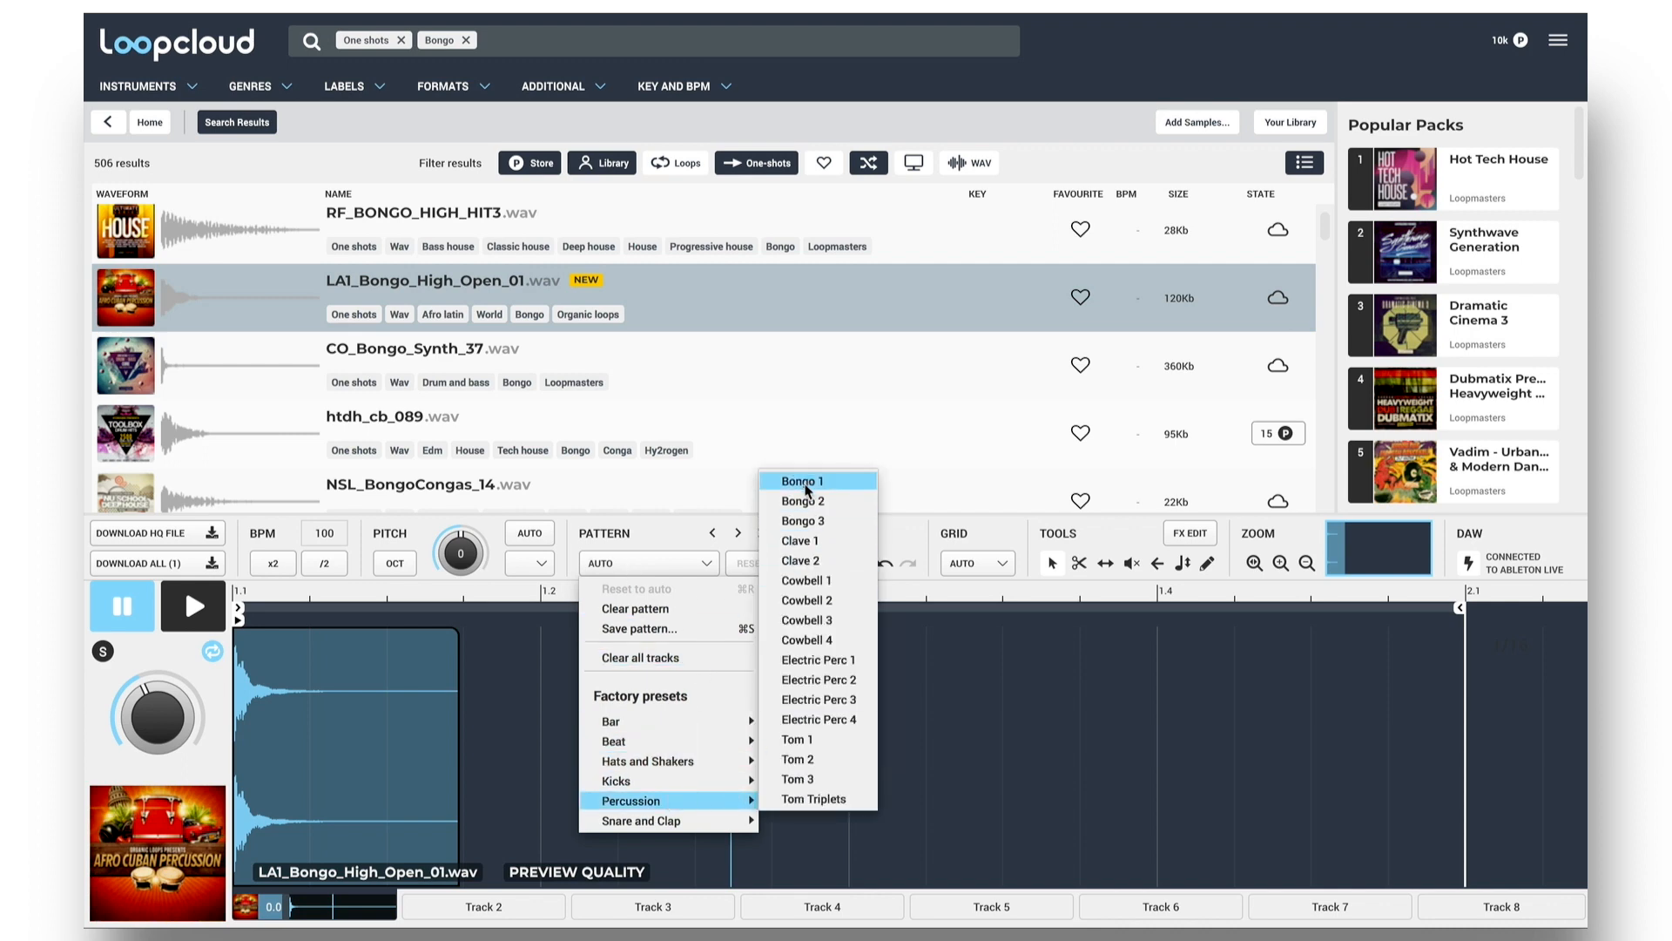
Apply Bongo 1 to the hit, step through Bongo 2, Clave 1 and Clave 2, then randomize twice.
left_click(802, 481)
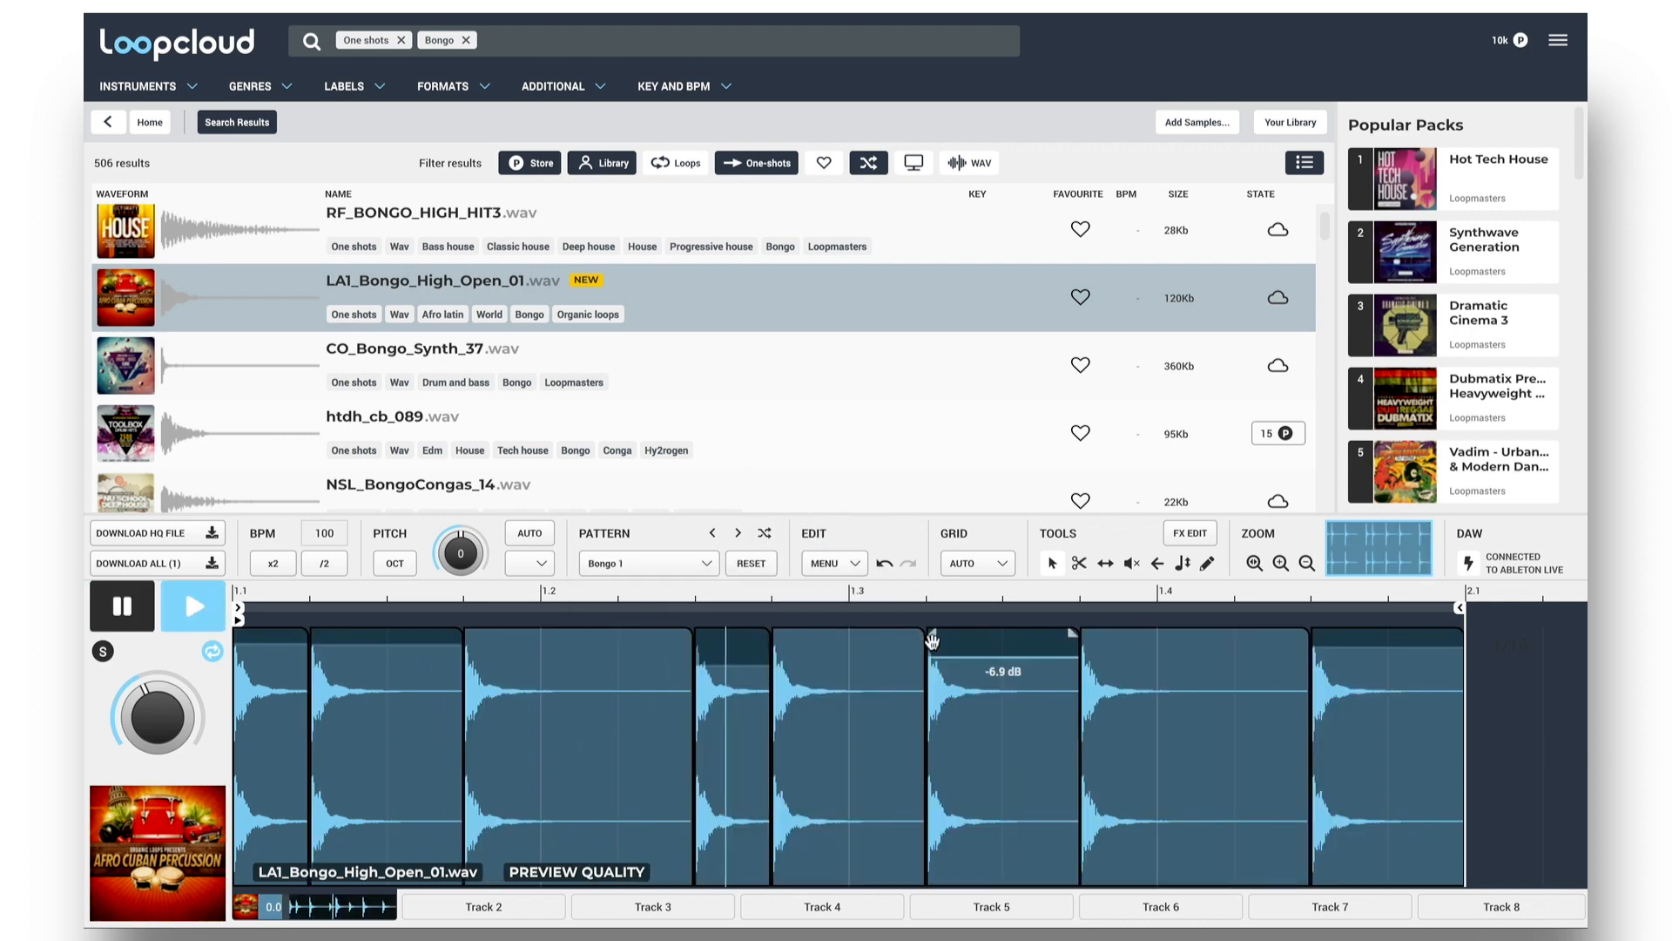
mouse_move(738, 532)
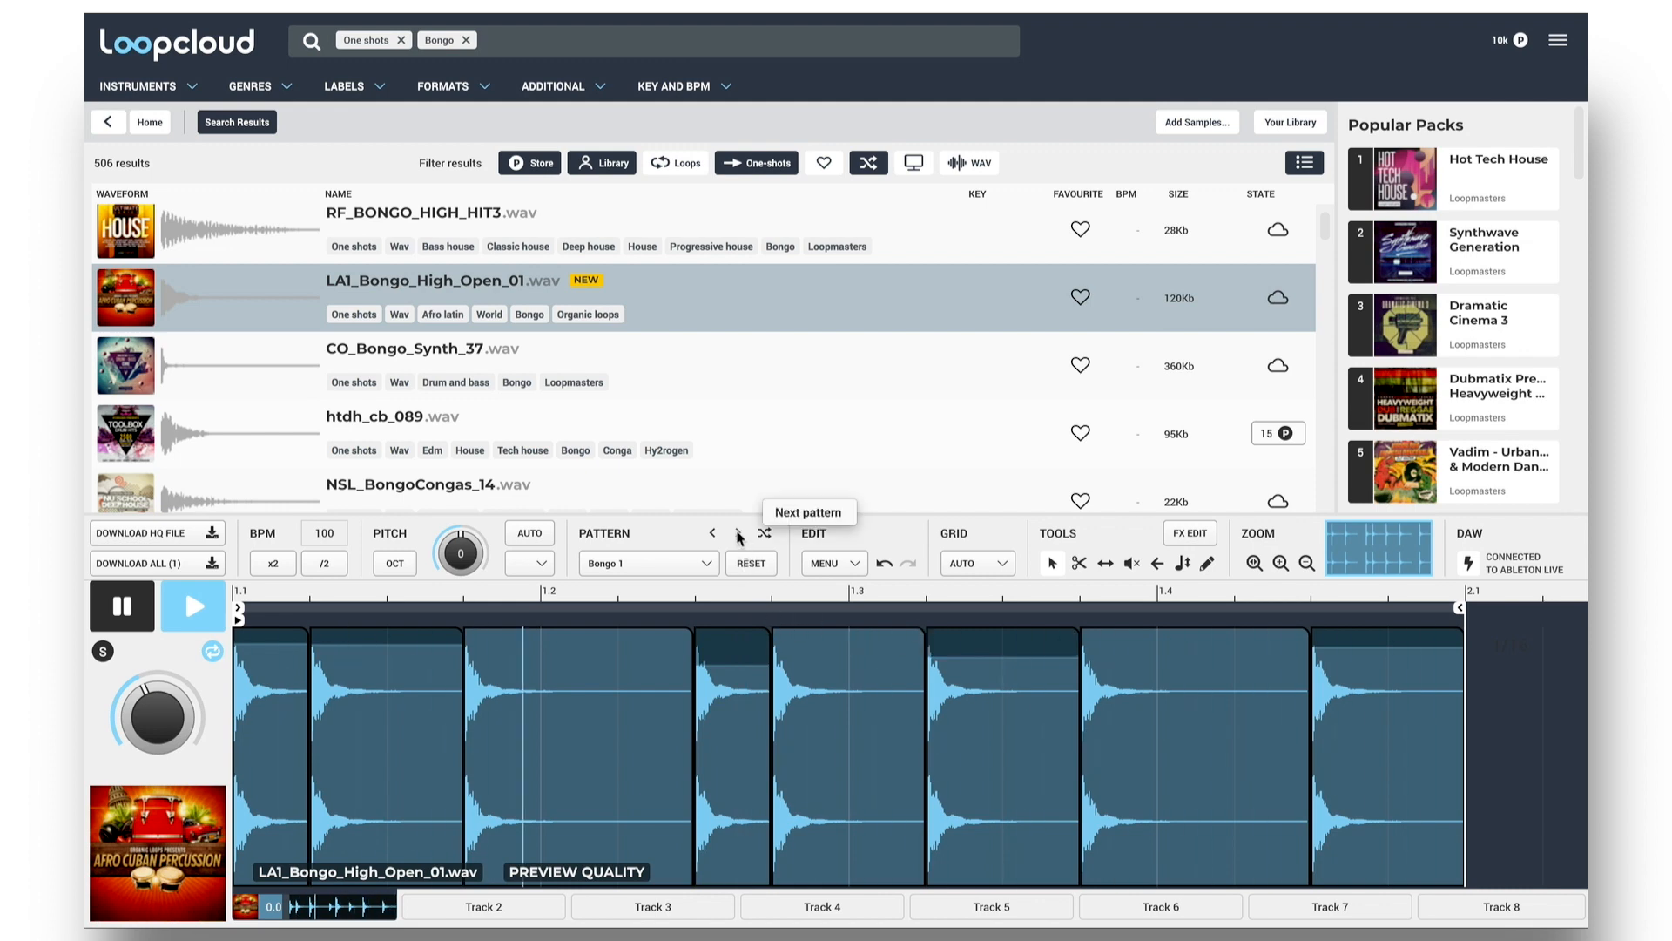
left_click(737, 538)
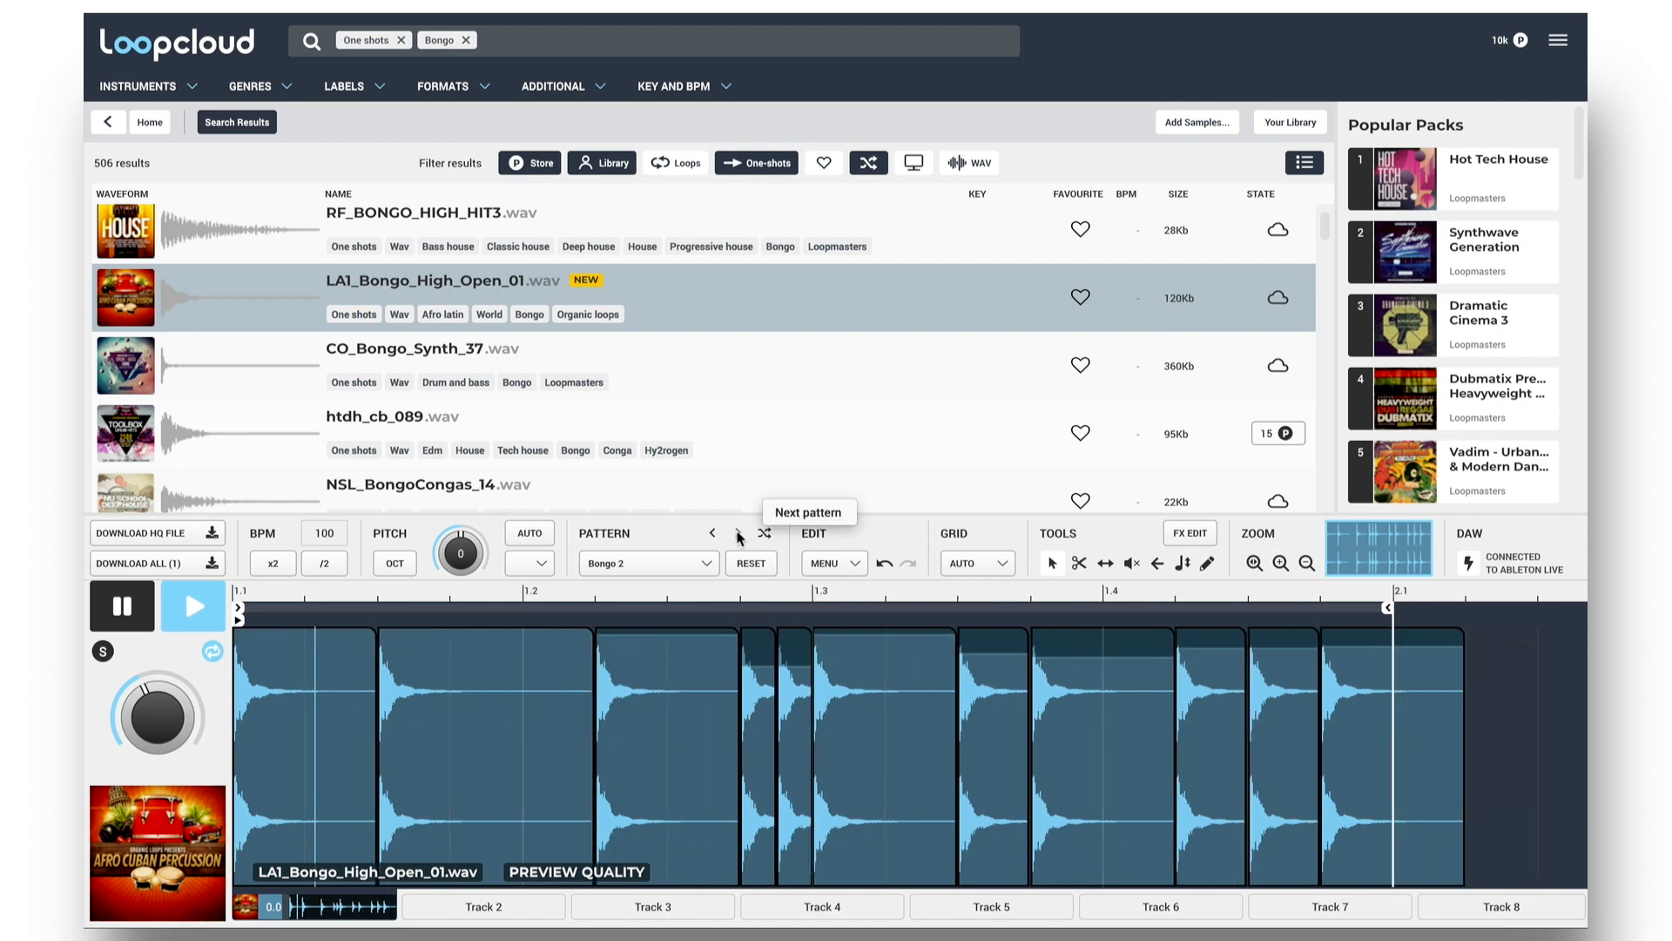
left_click(738, 537)
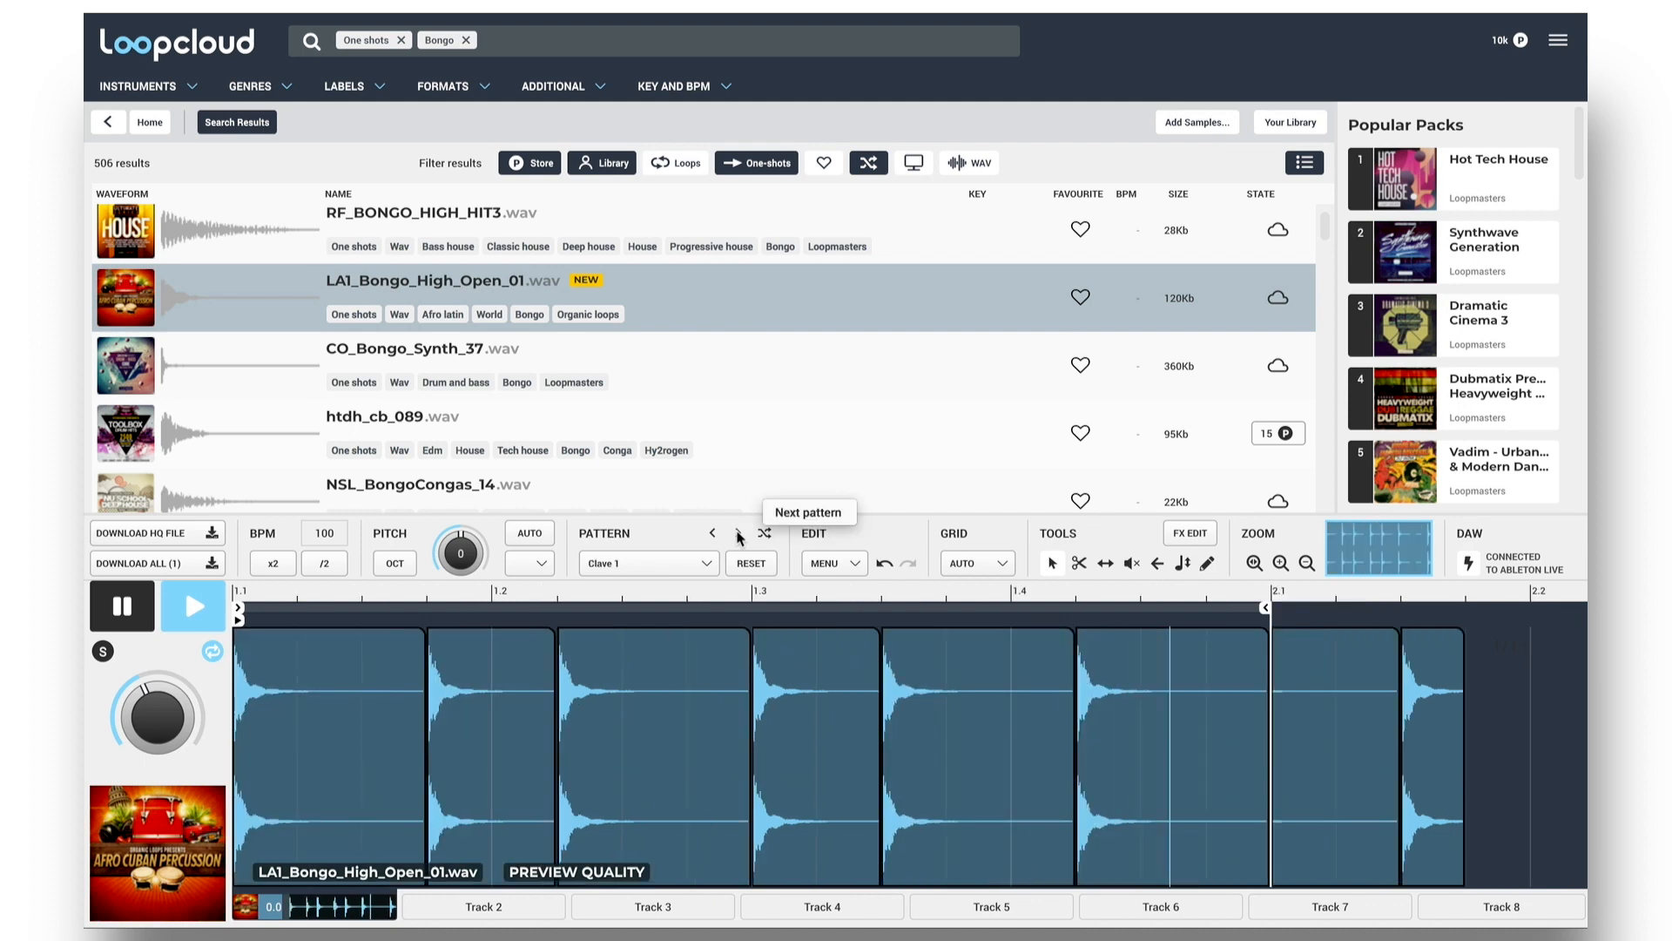
left_click(738, 536)
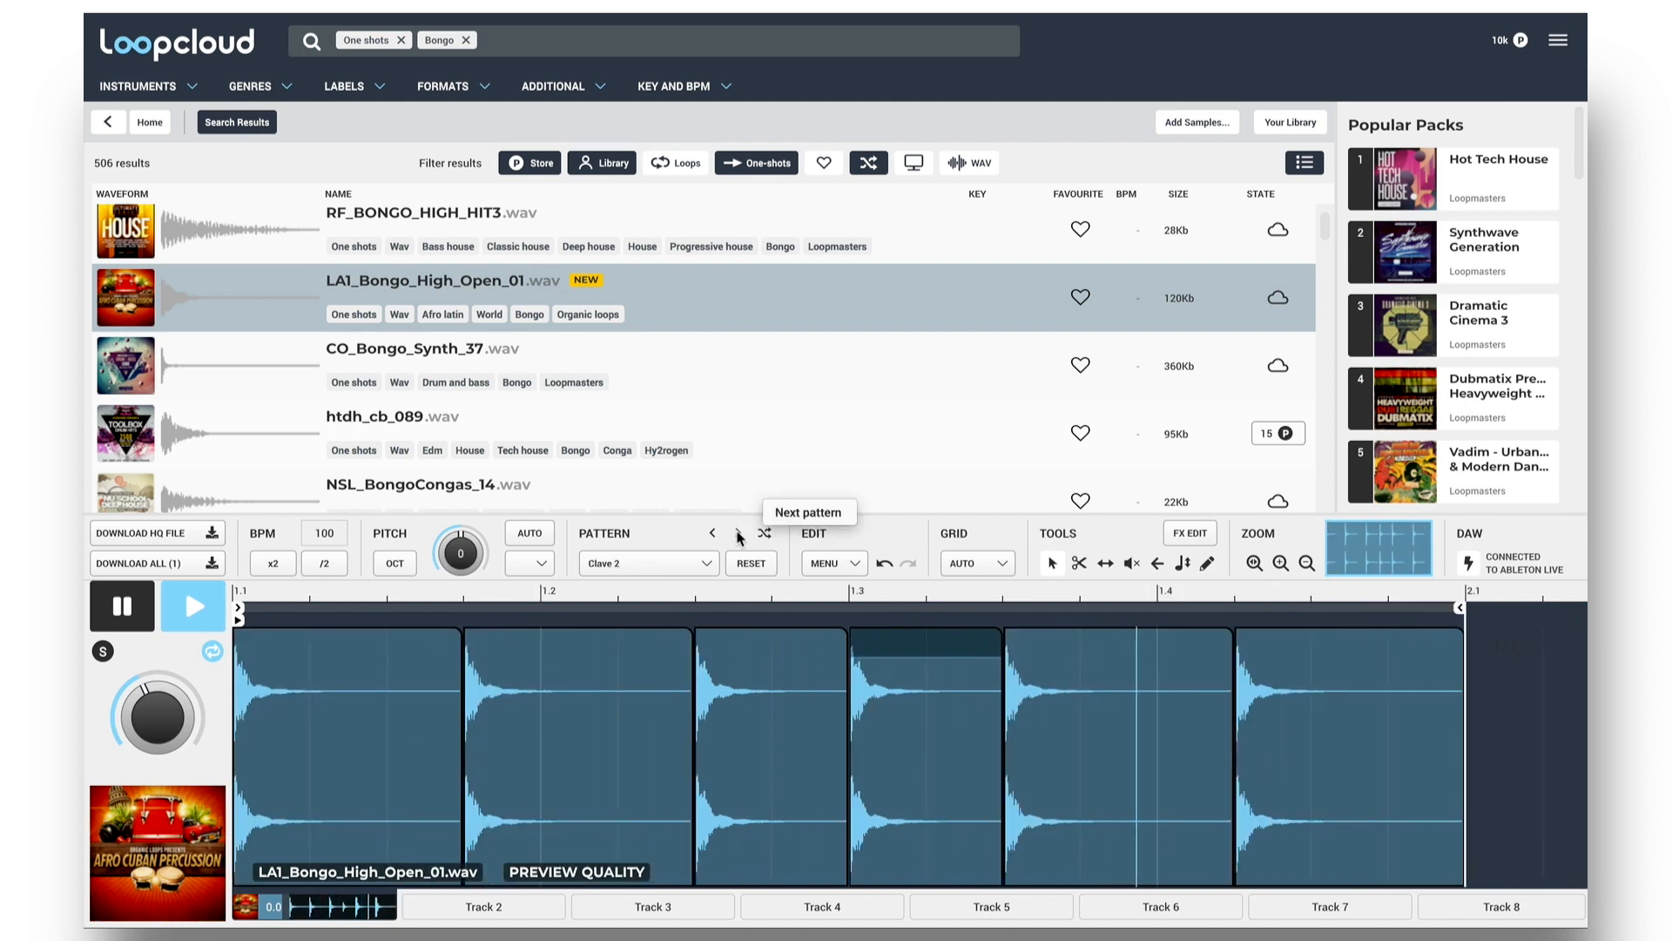
left_click(764, 533)
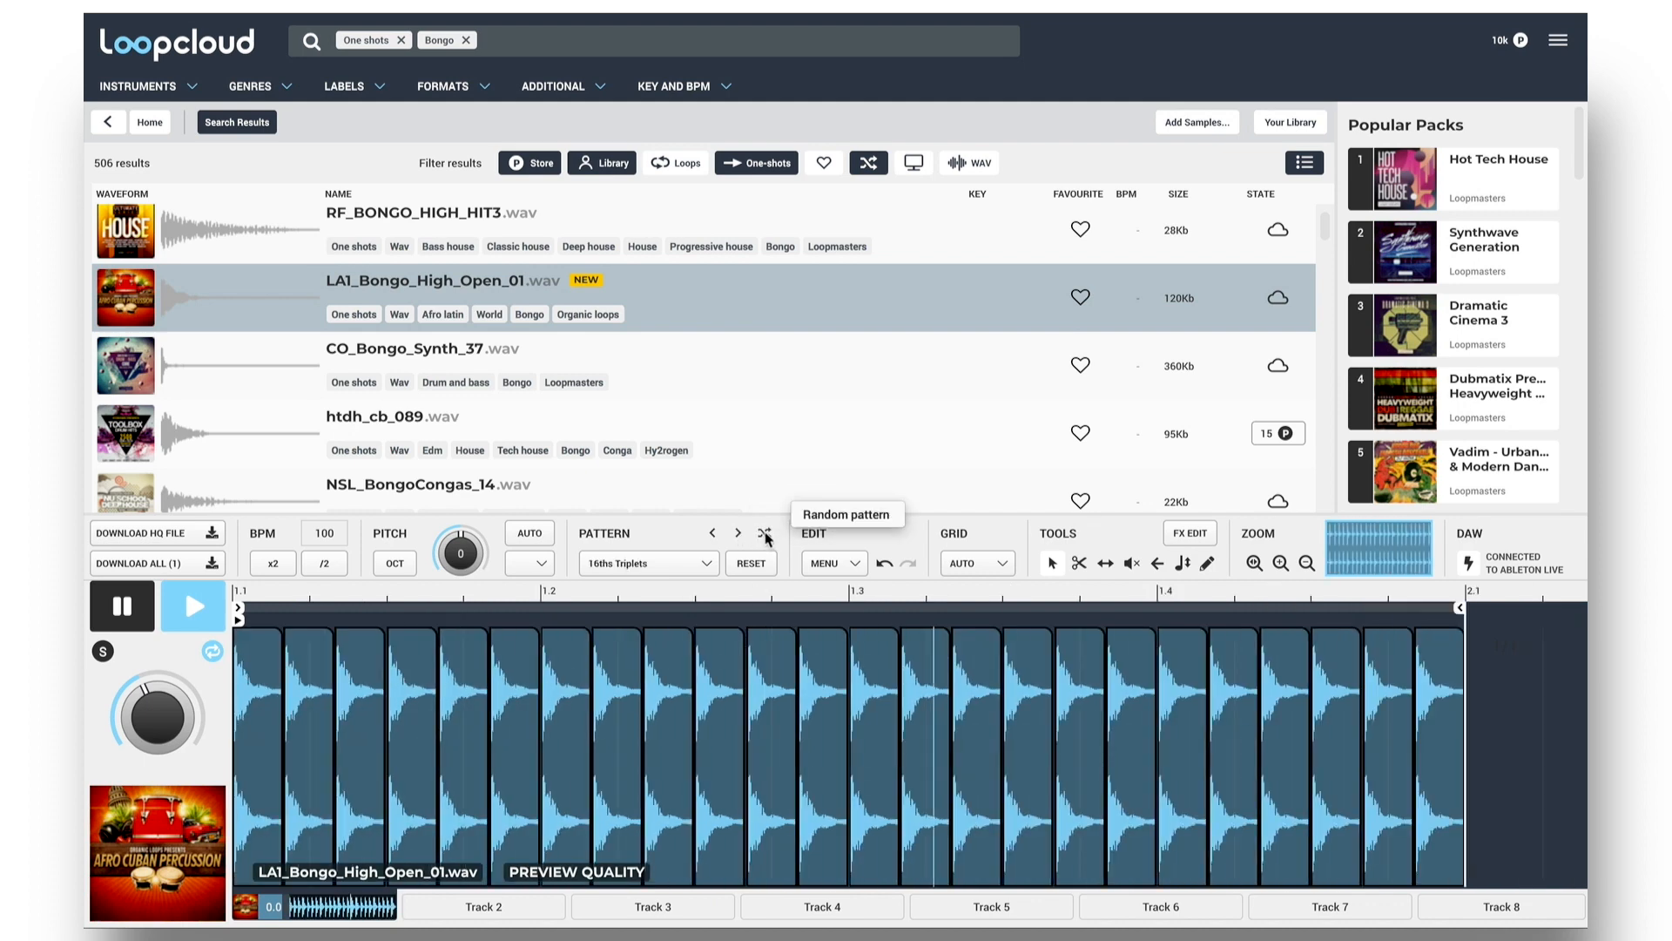
left_click(764, 532)
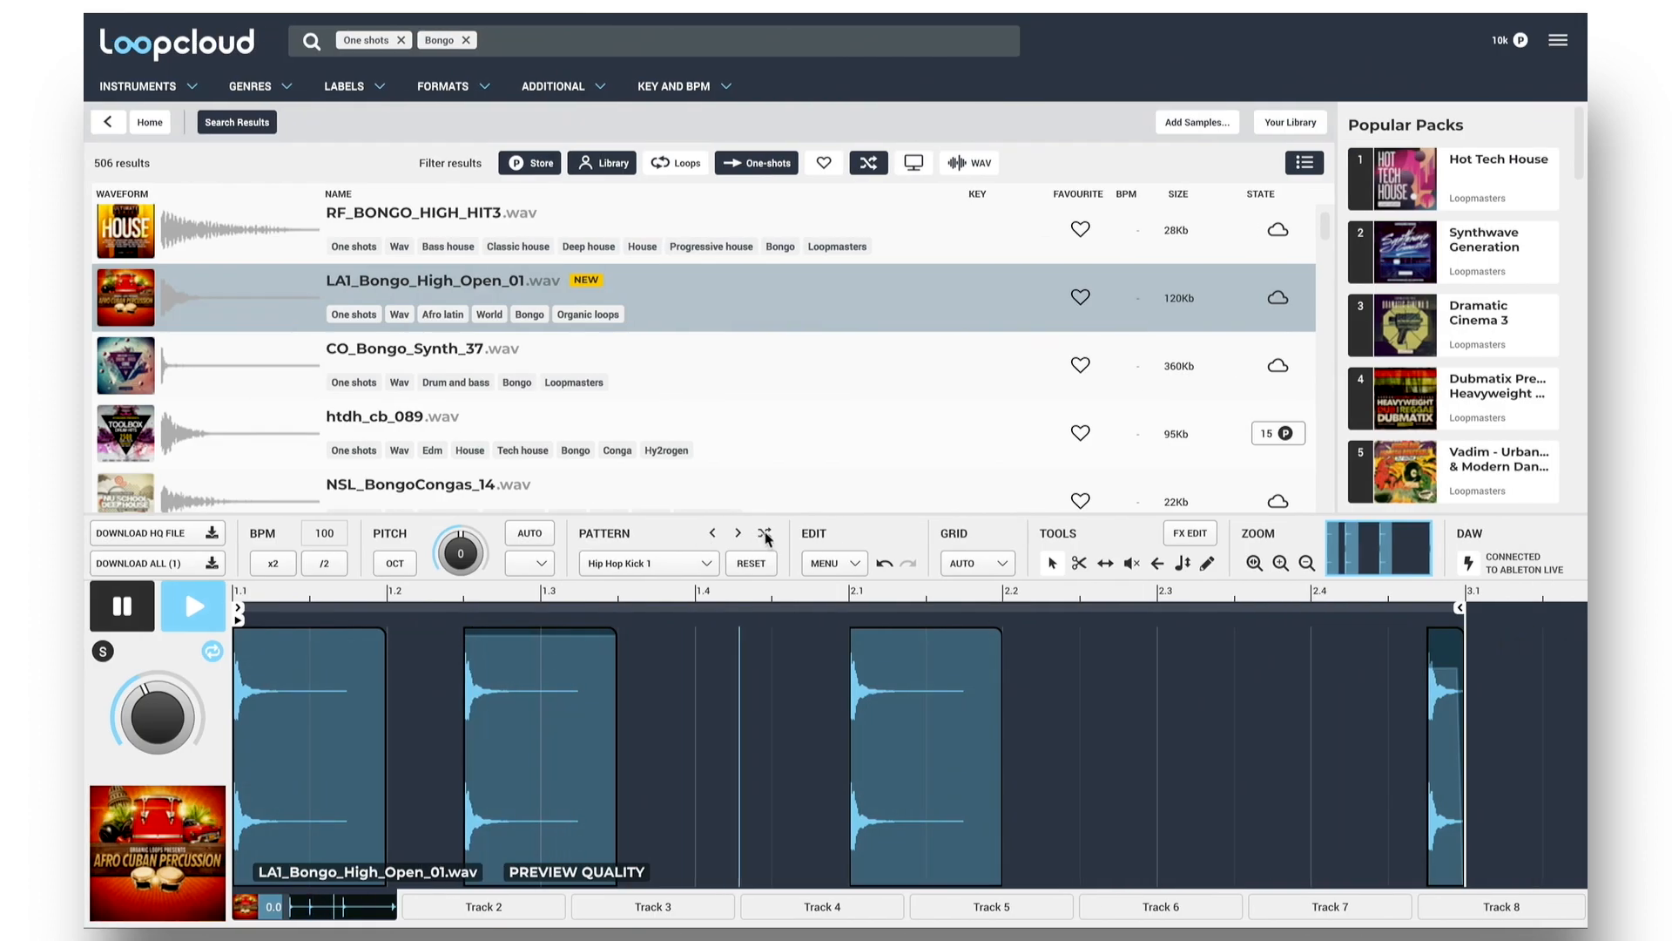
Randomize the bongo hit through Tom Triplets, Snare Roll and Cowbell 3, then load the phatty bass.
left_click(764, 538)
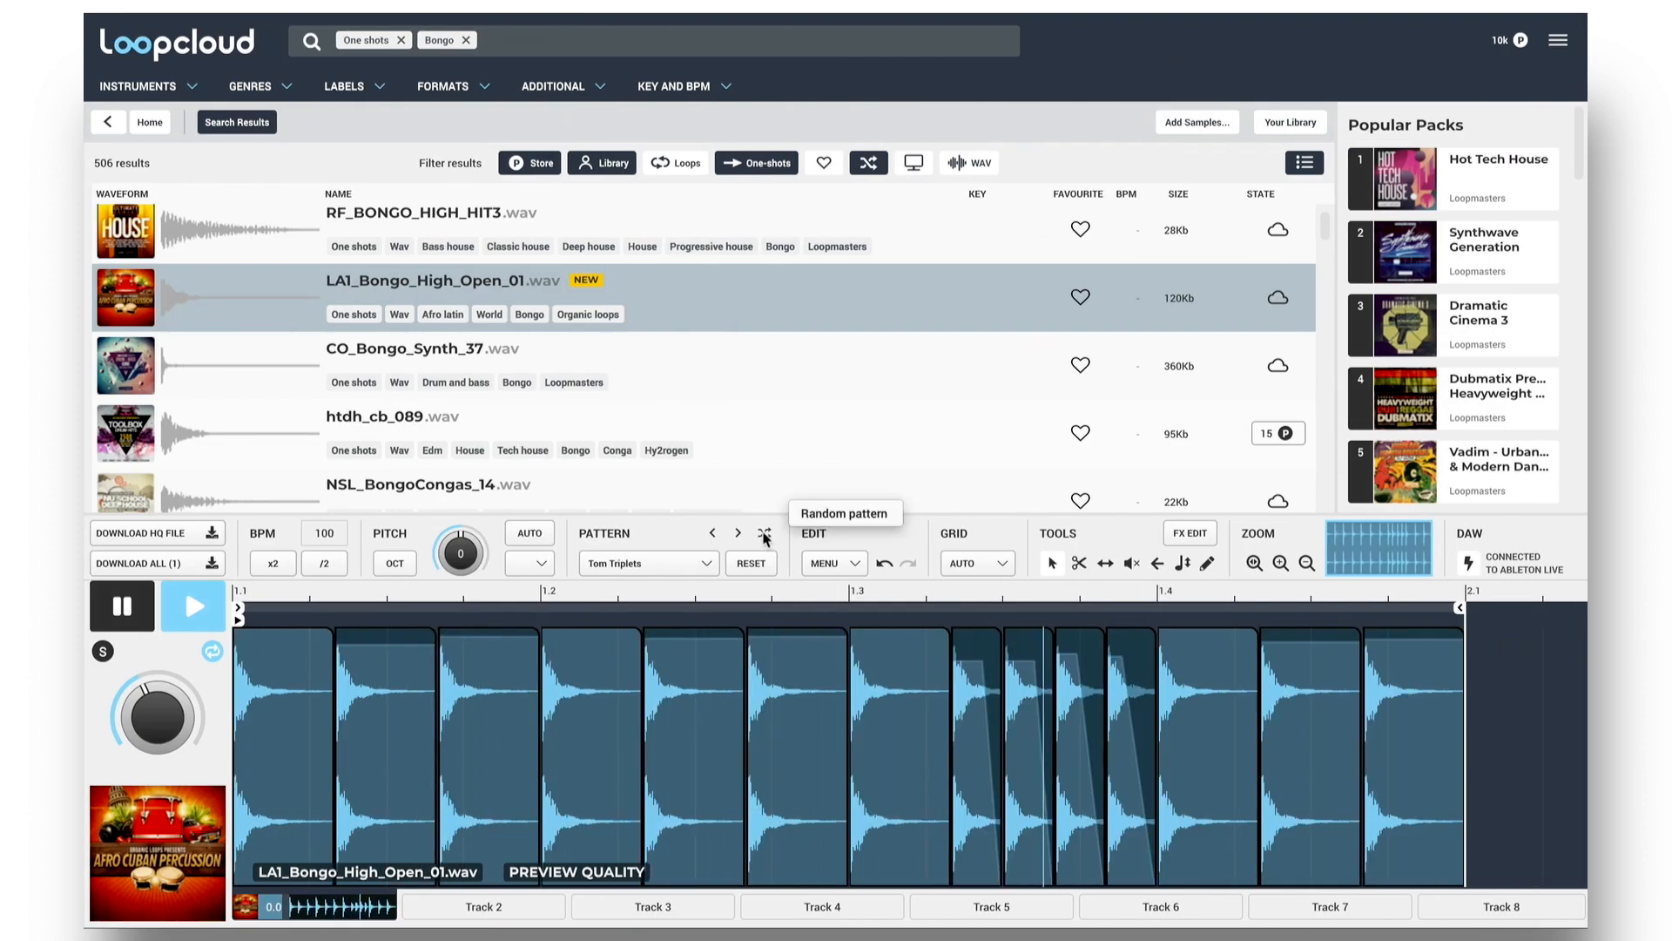
left_click(764, 536)
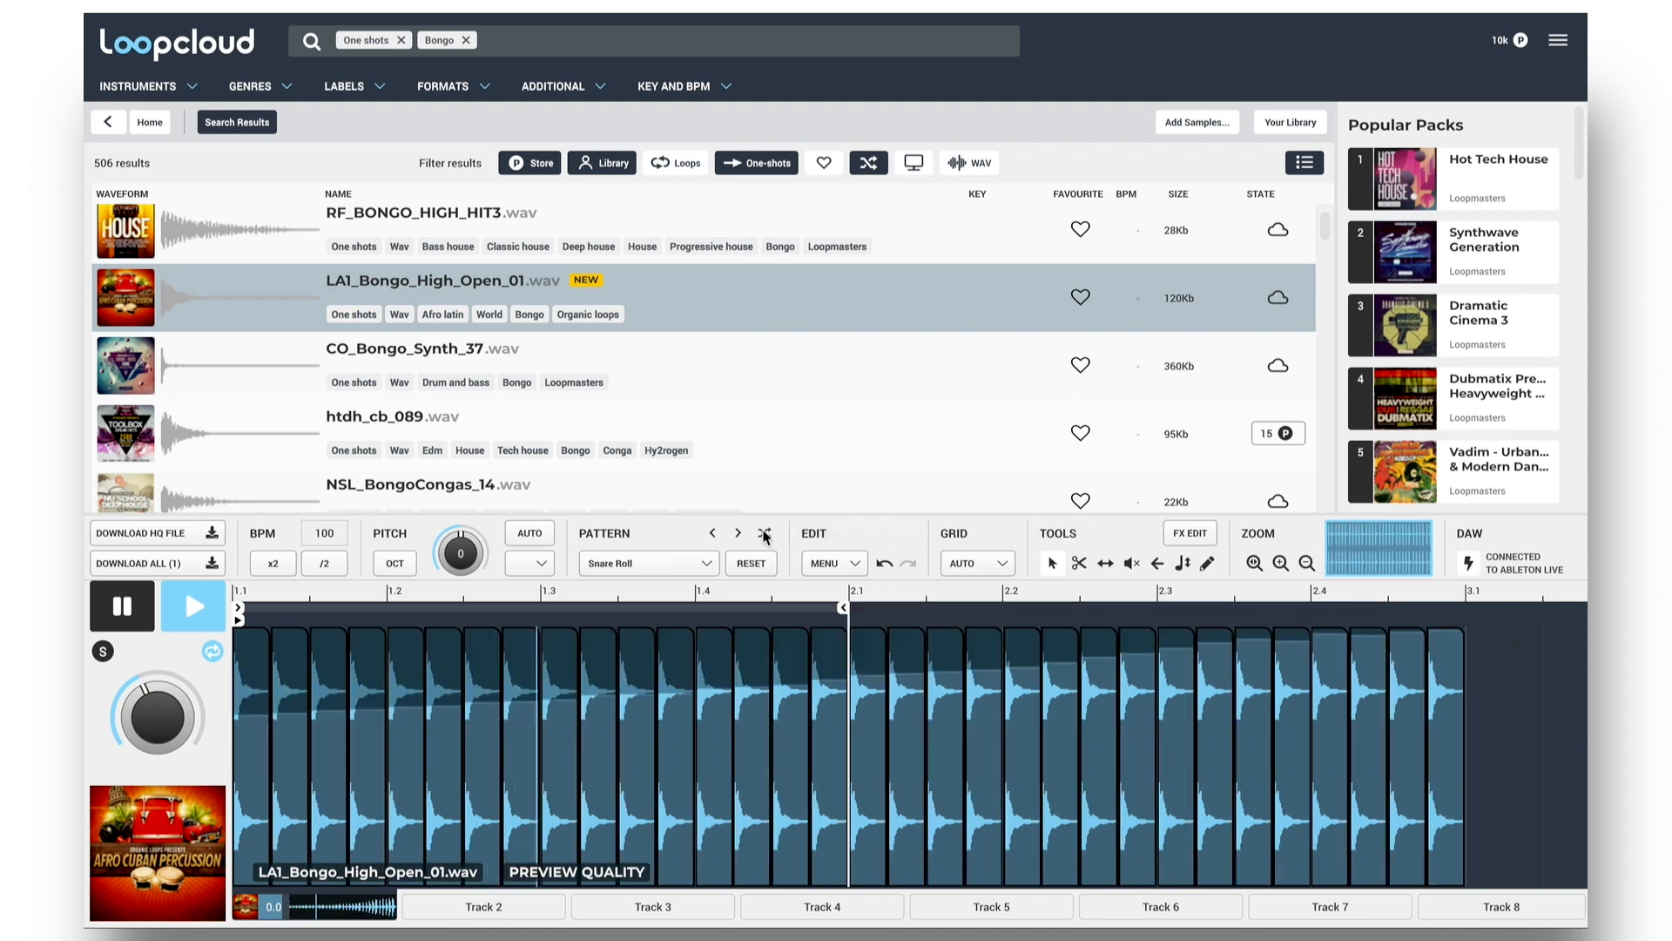
left_click(764, 532)
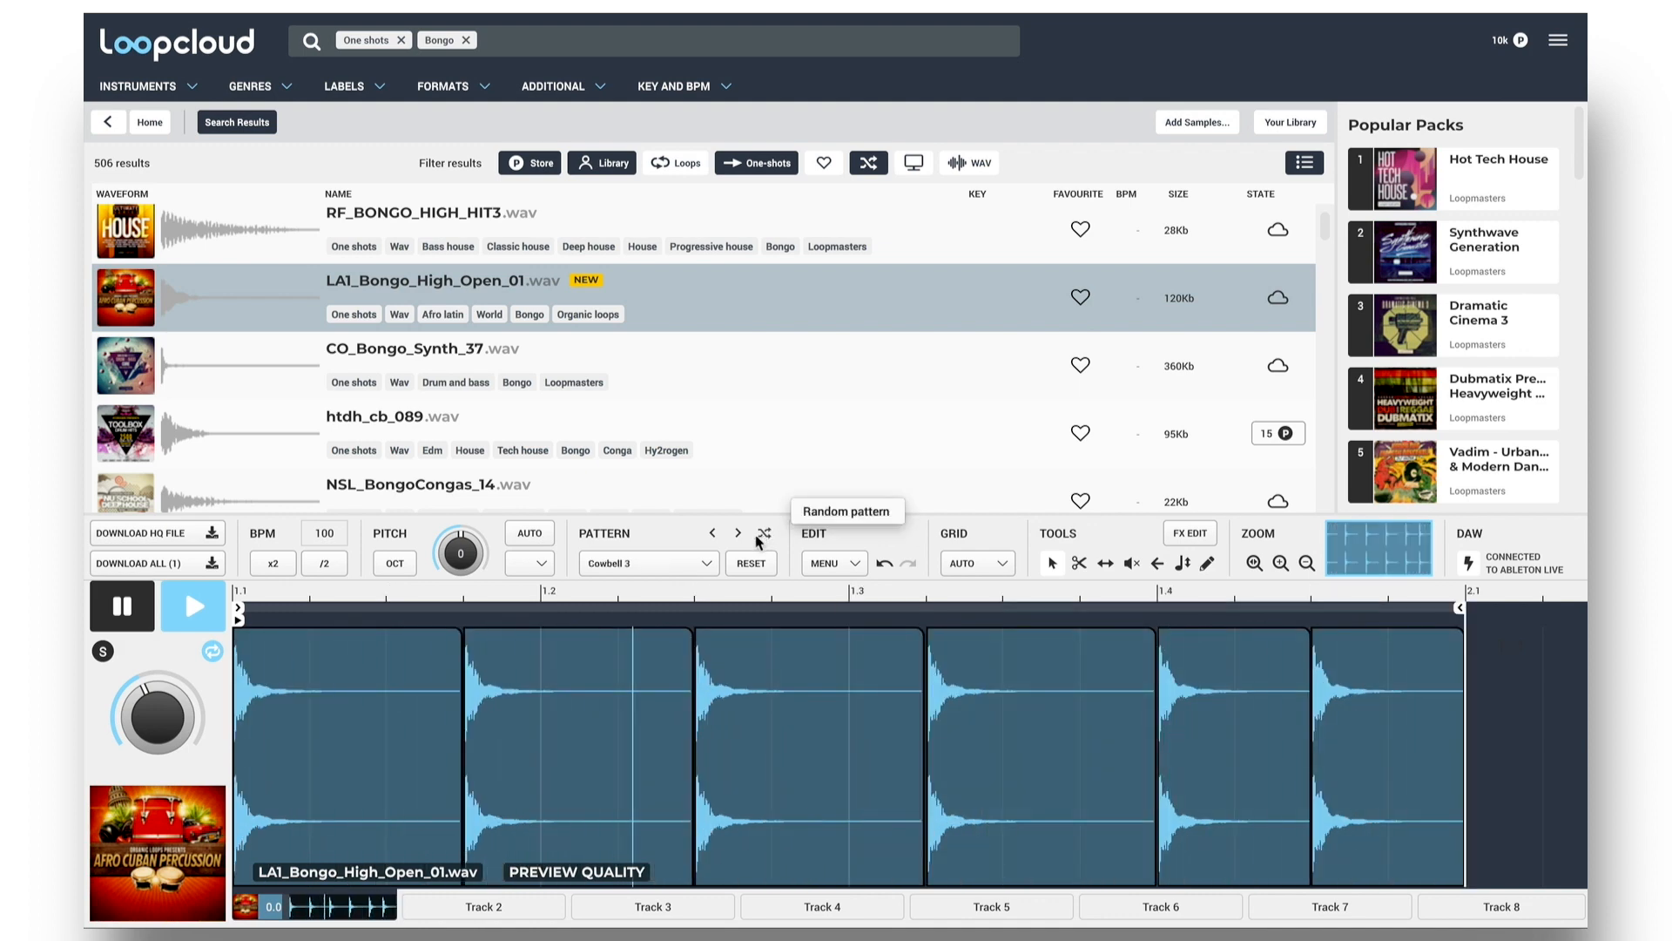
left_click(711, 532)
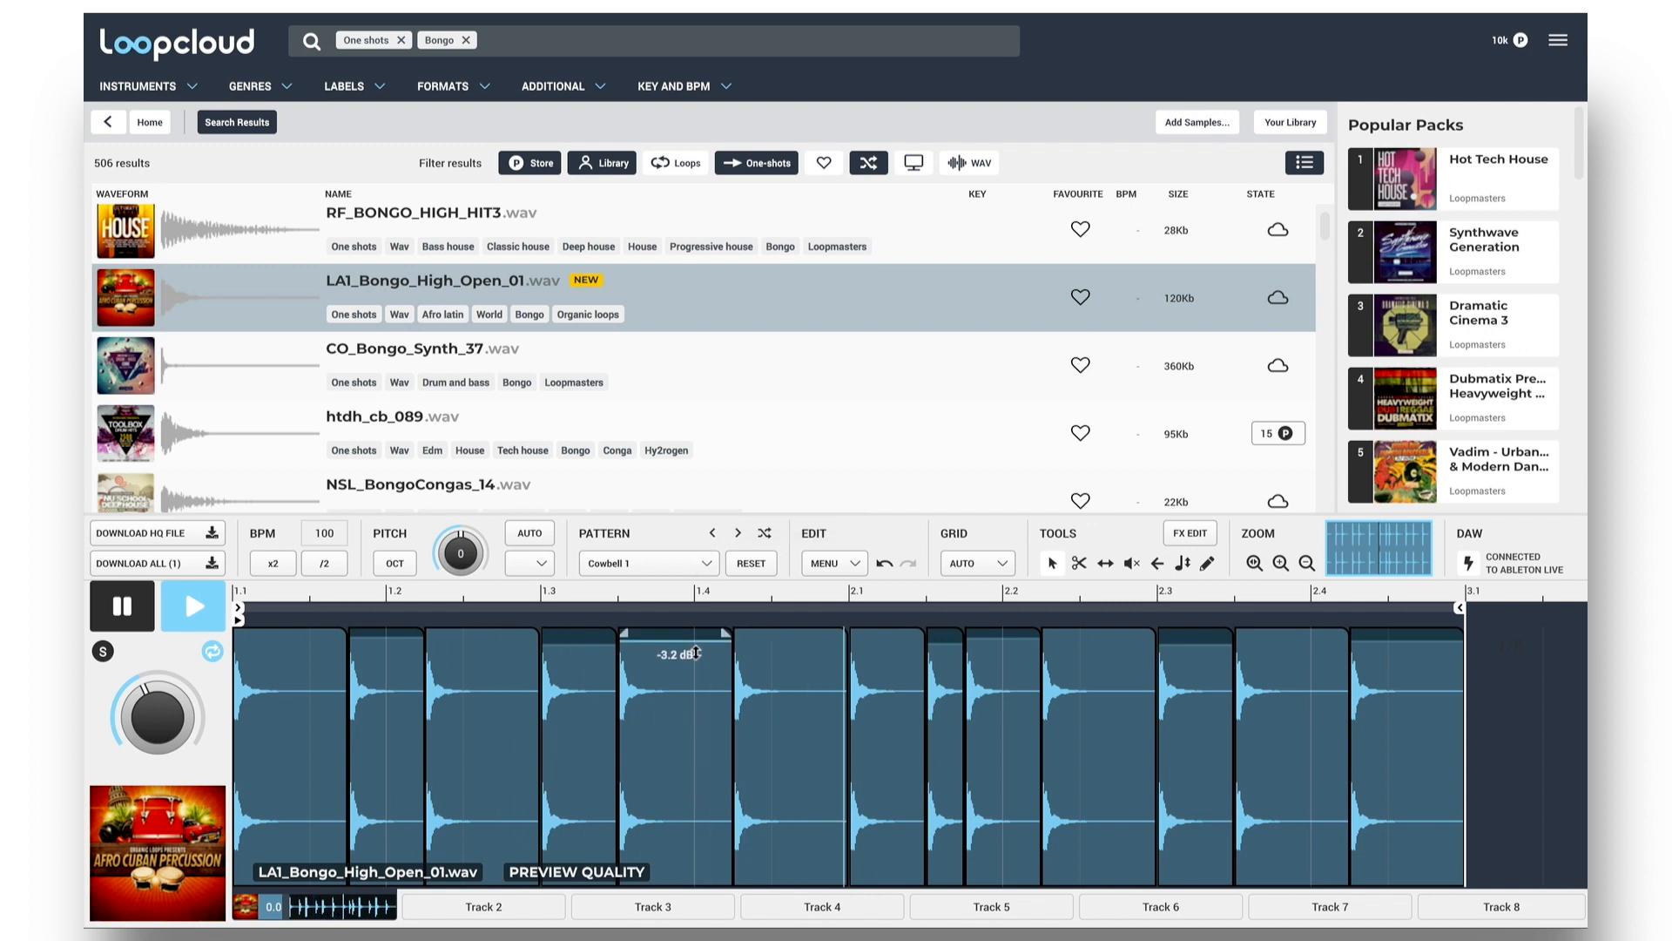
left_click(148, 533)
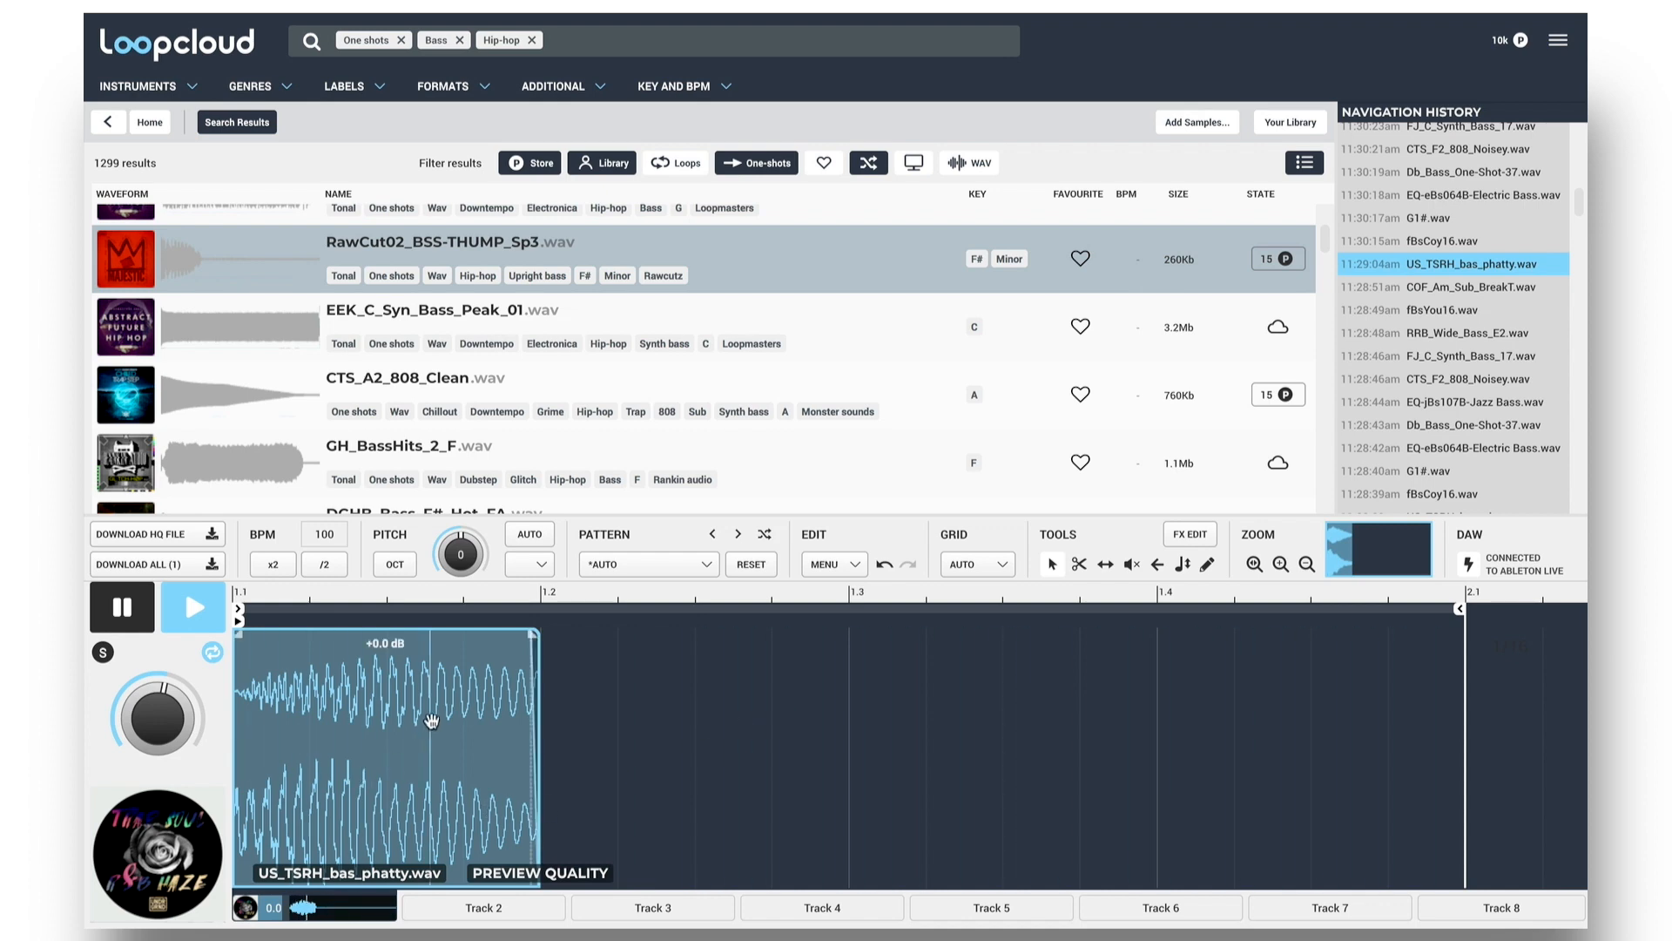
Duplicate the bass region from its right-click menu.
right_click(427, 720)
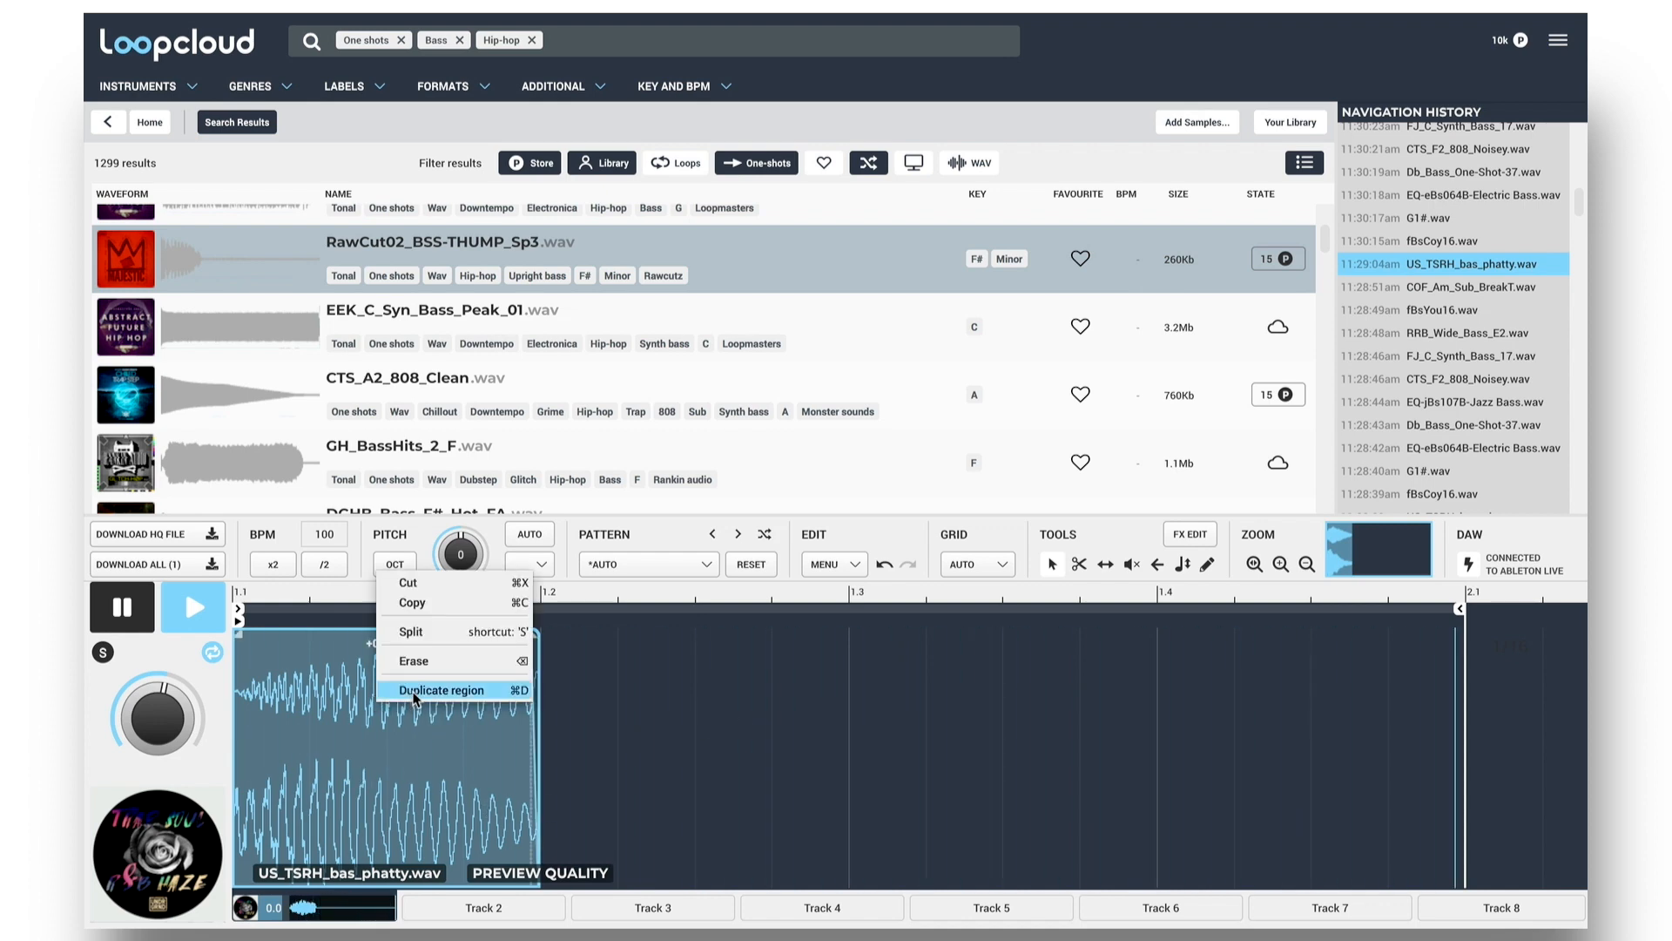
left_click(442, 690)
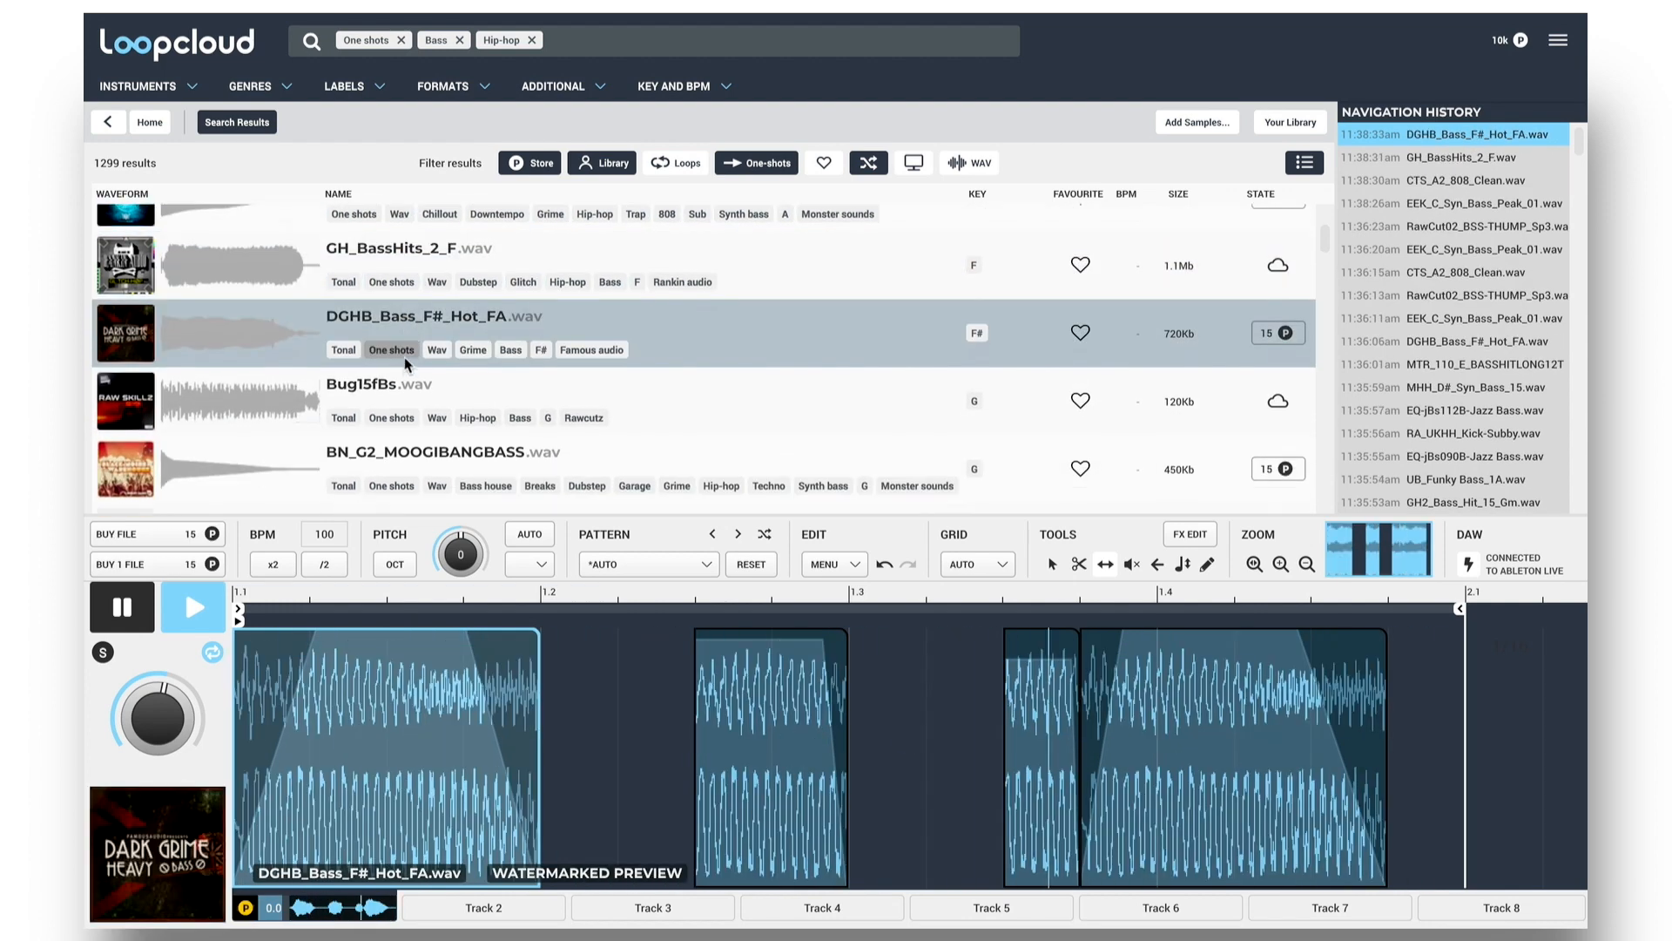
Bring back the US_TSRH_bas_phatty bass sound and export the bass pattern toward Ableton Live.
scroll("down", 3)
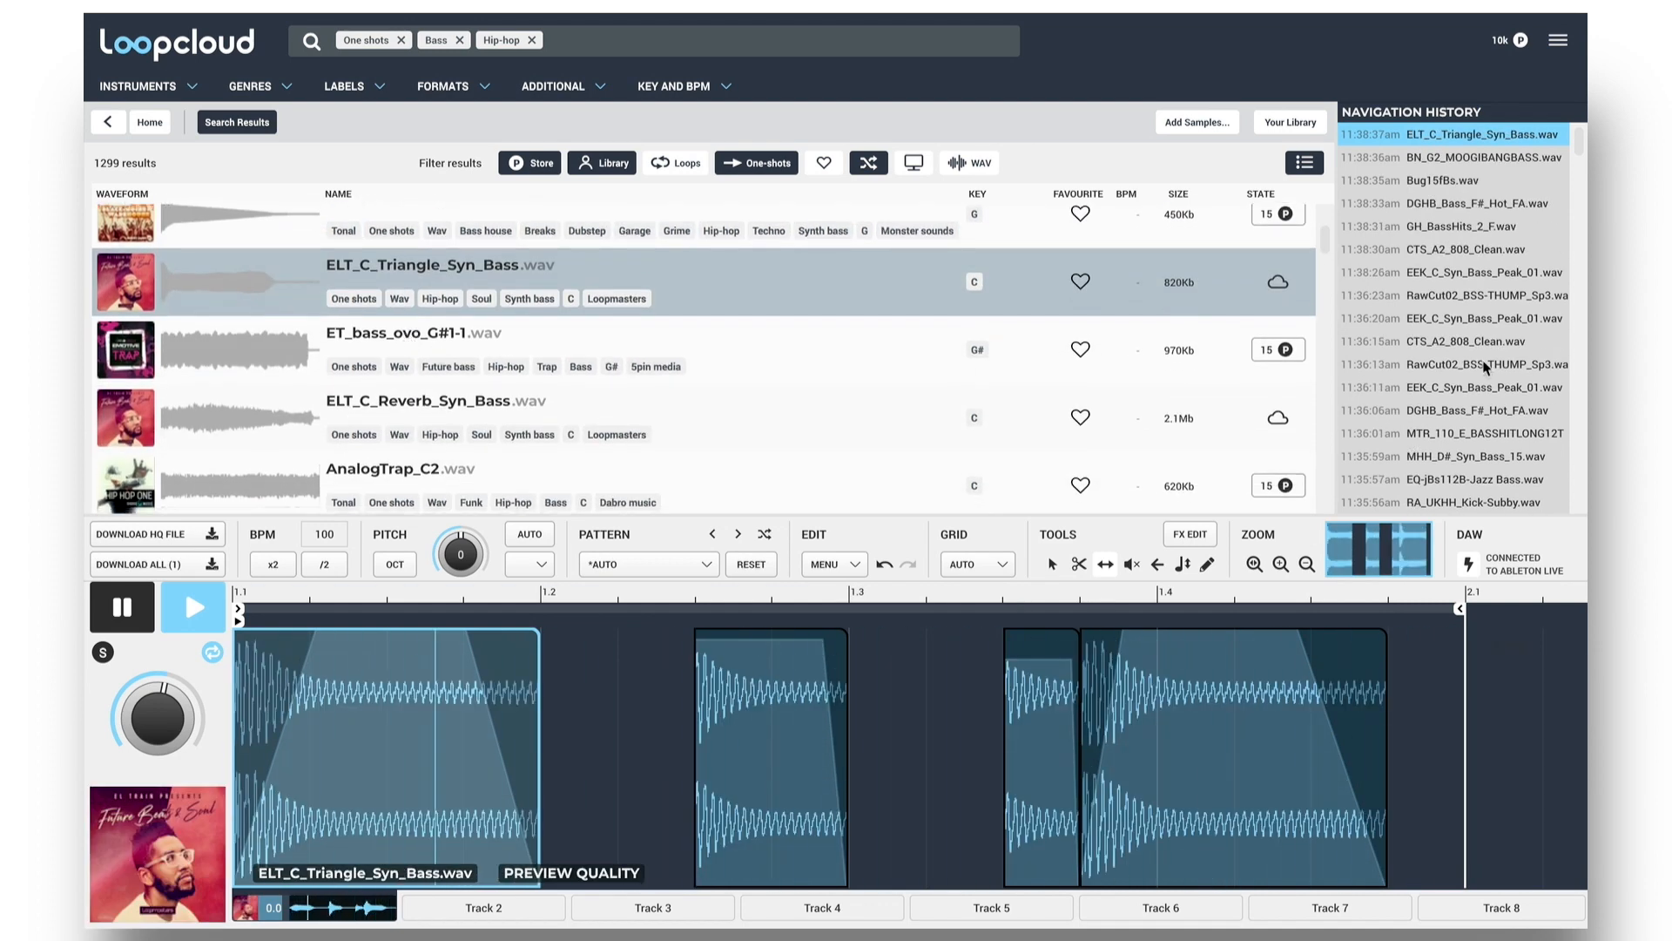
scroll("down", 3)
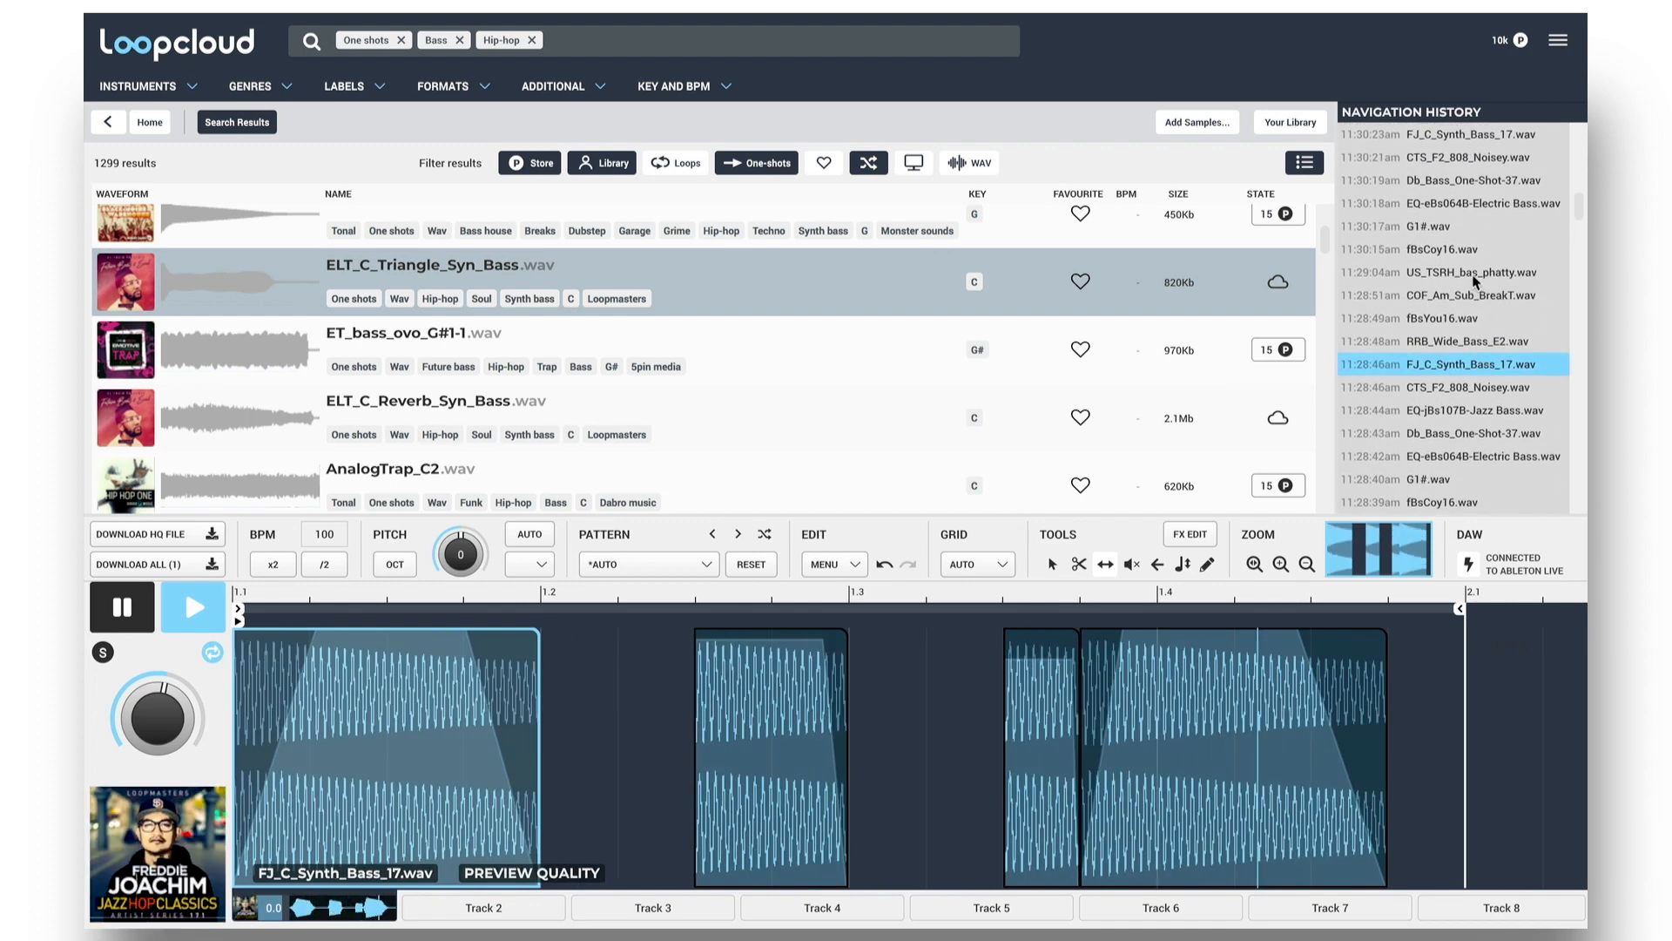
left_click(1451, 272)
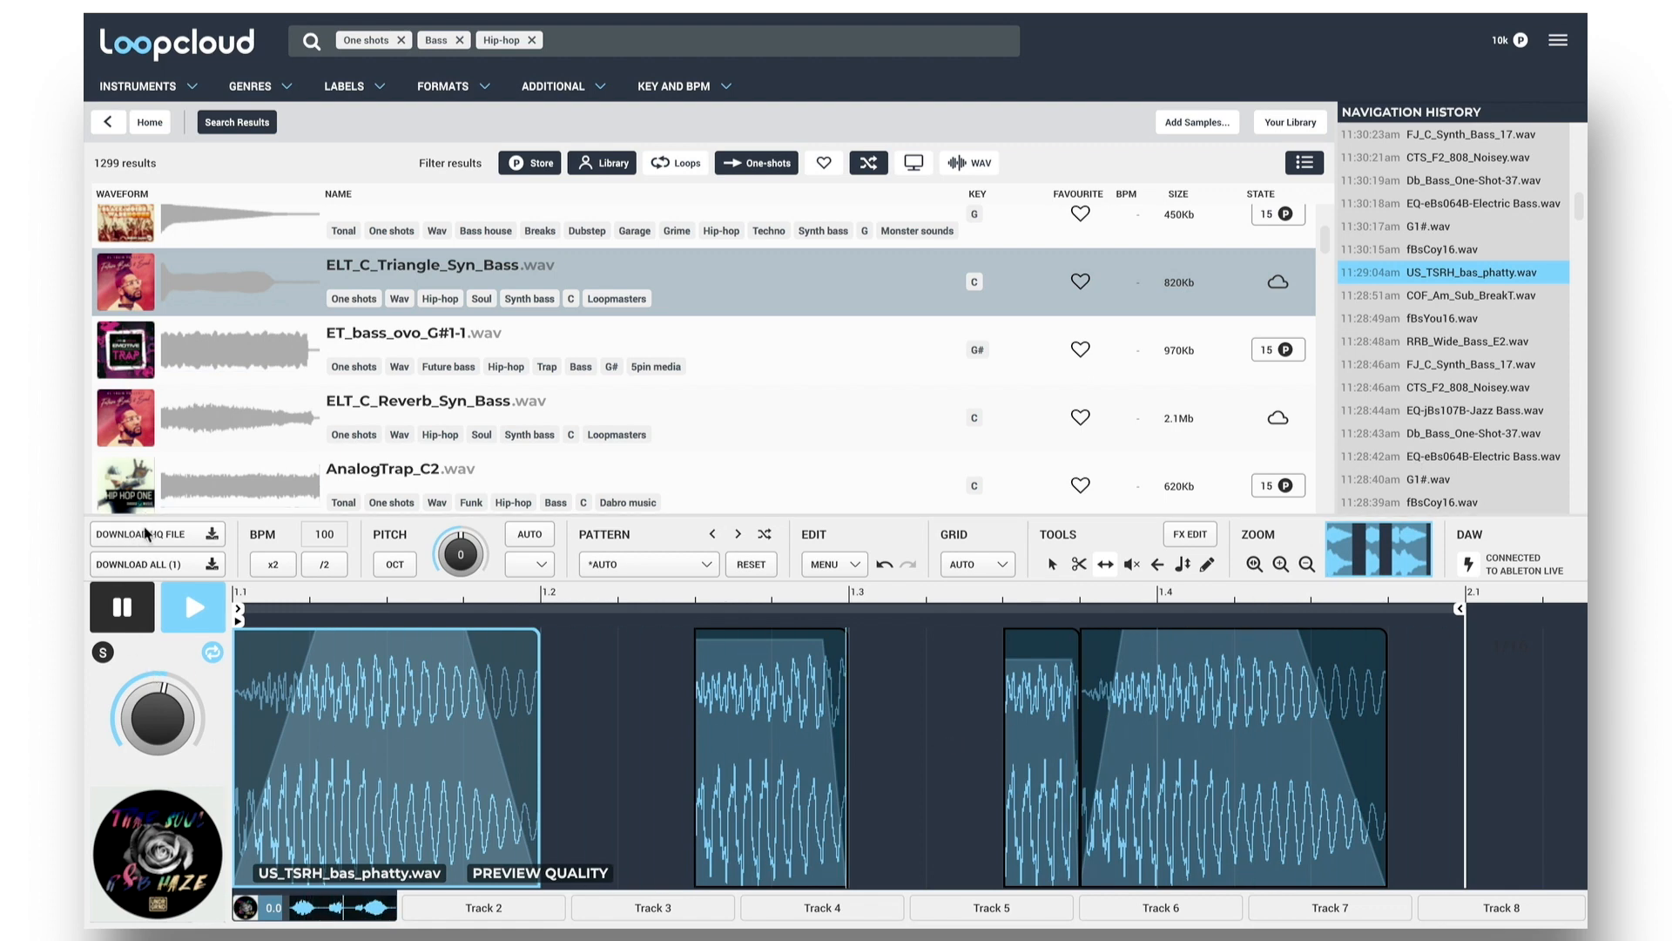
left_click(149, 533)
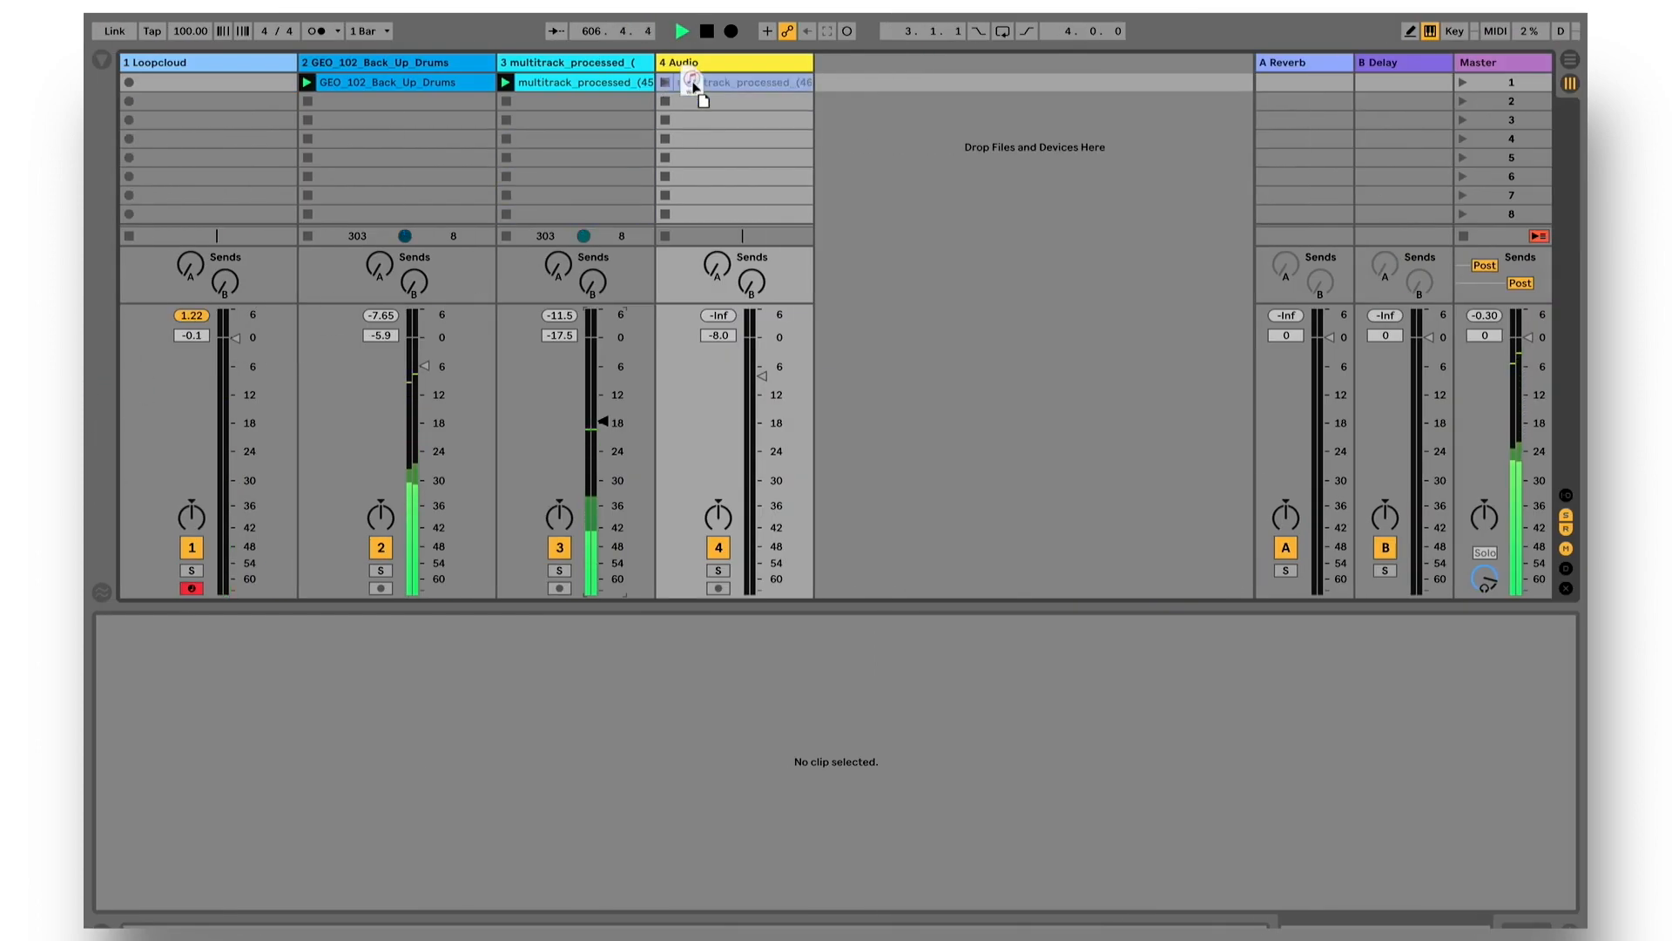
left_click(693, 82)
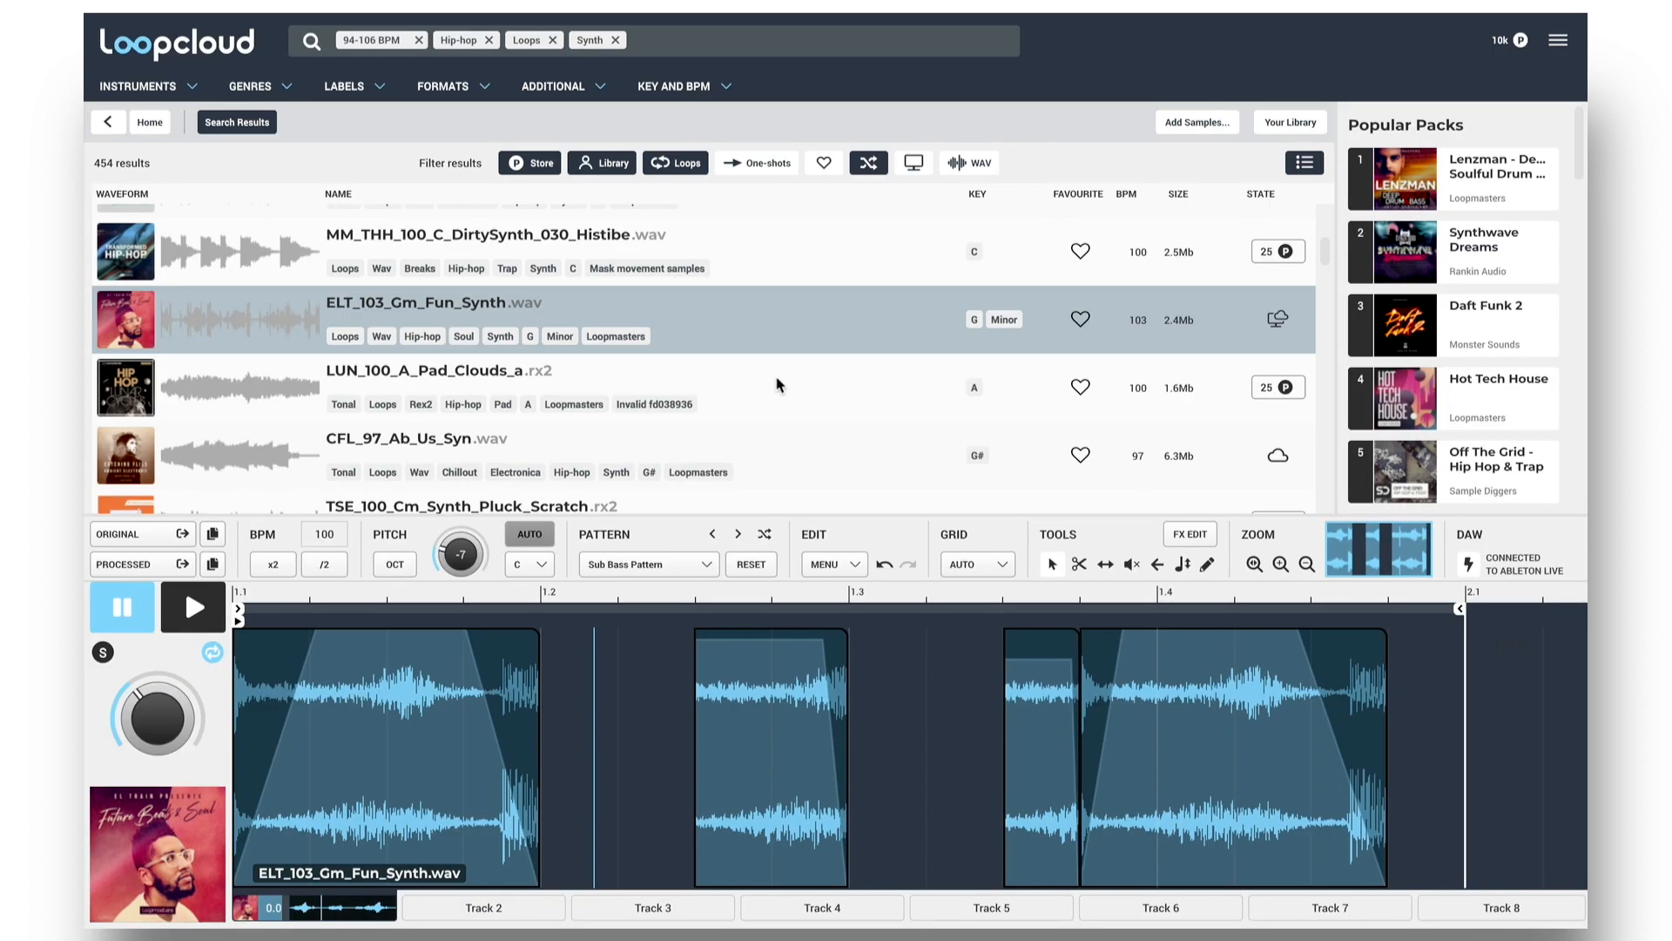
mouse_move(713, 318)
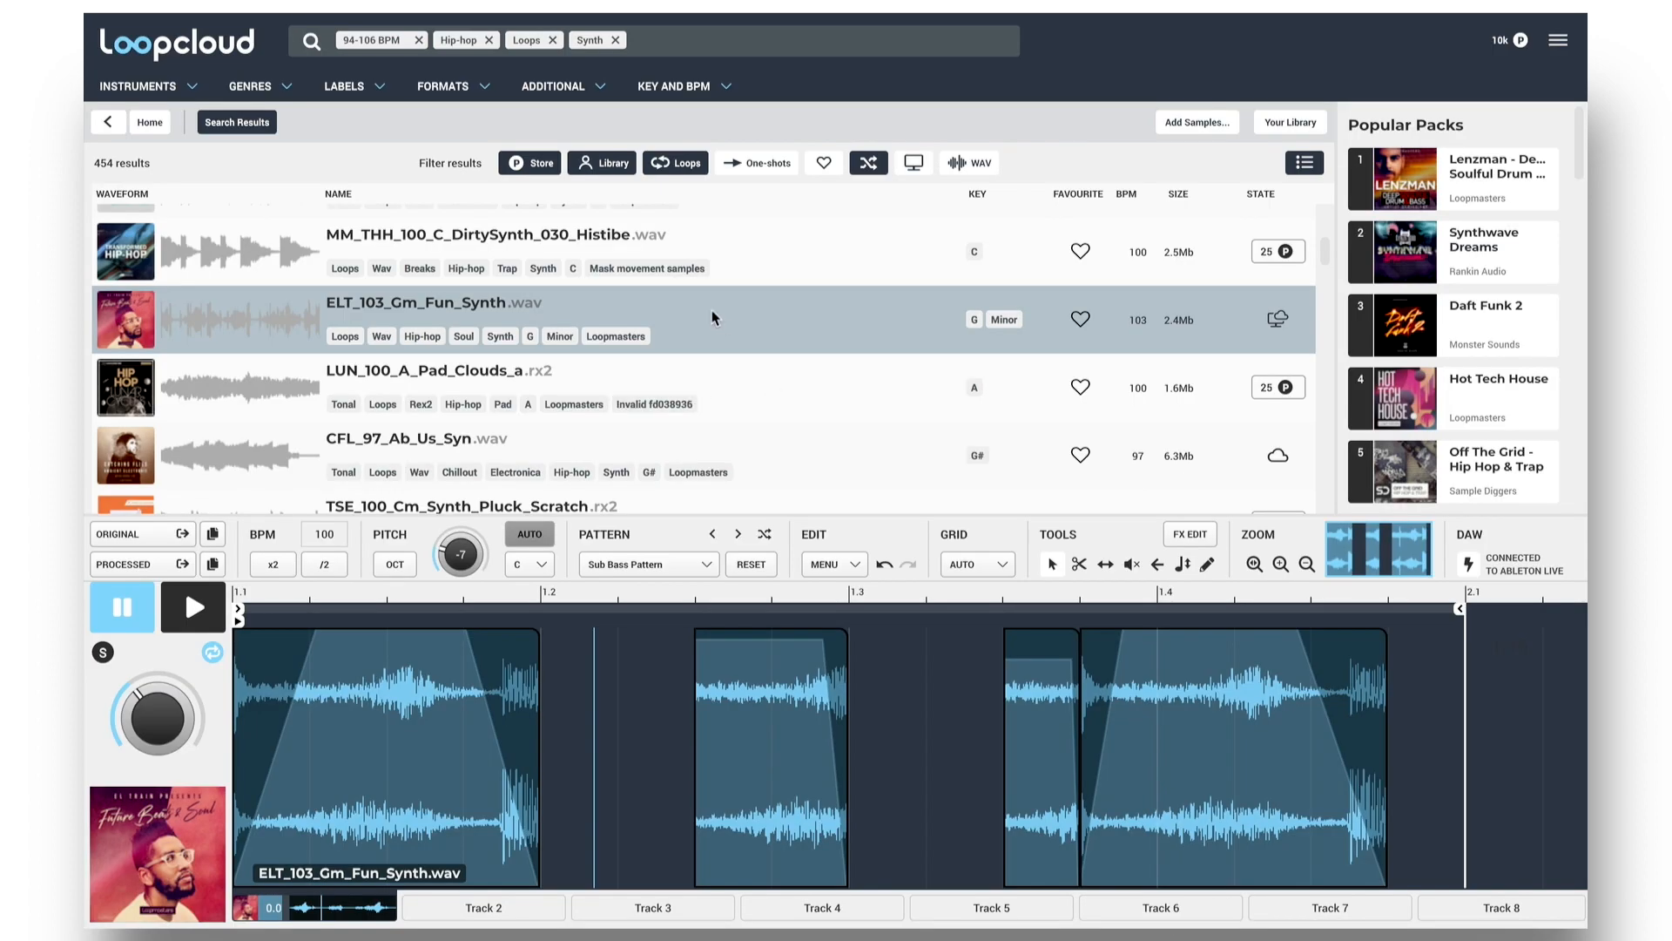
mouse_move(713, 612)
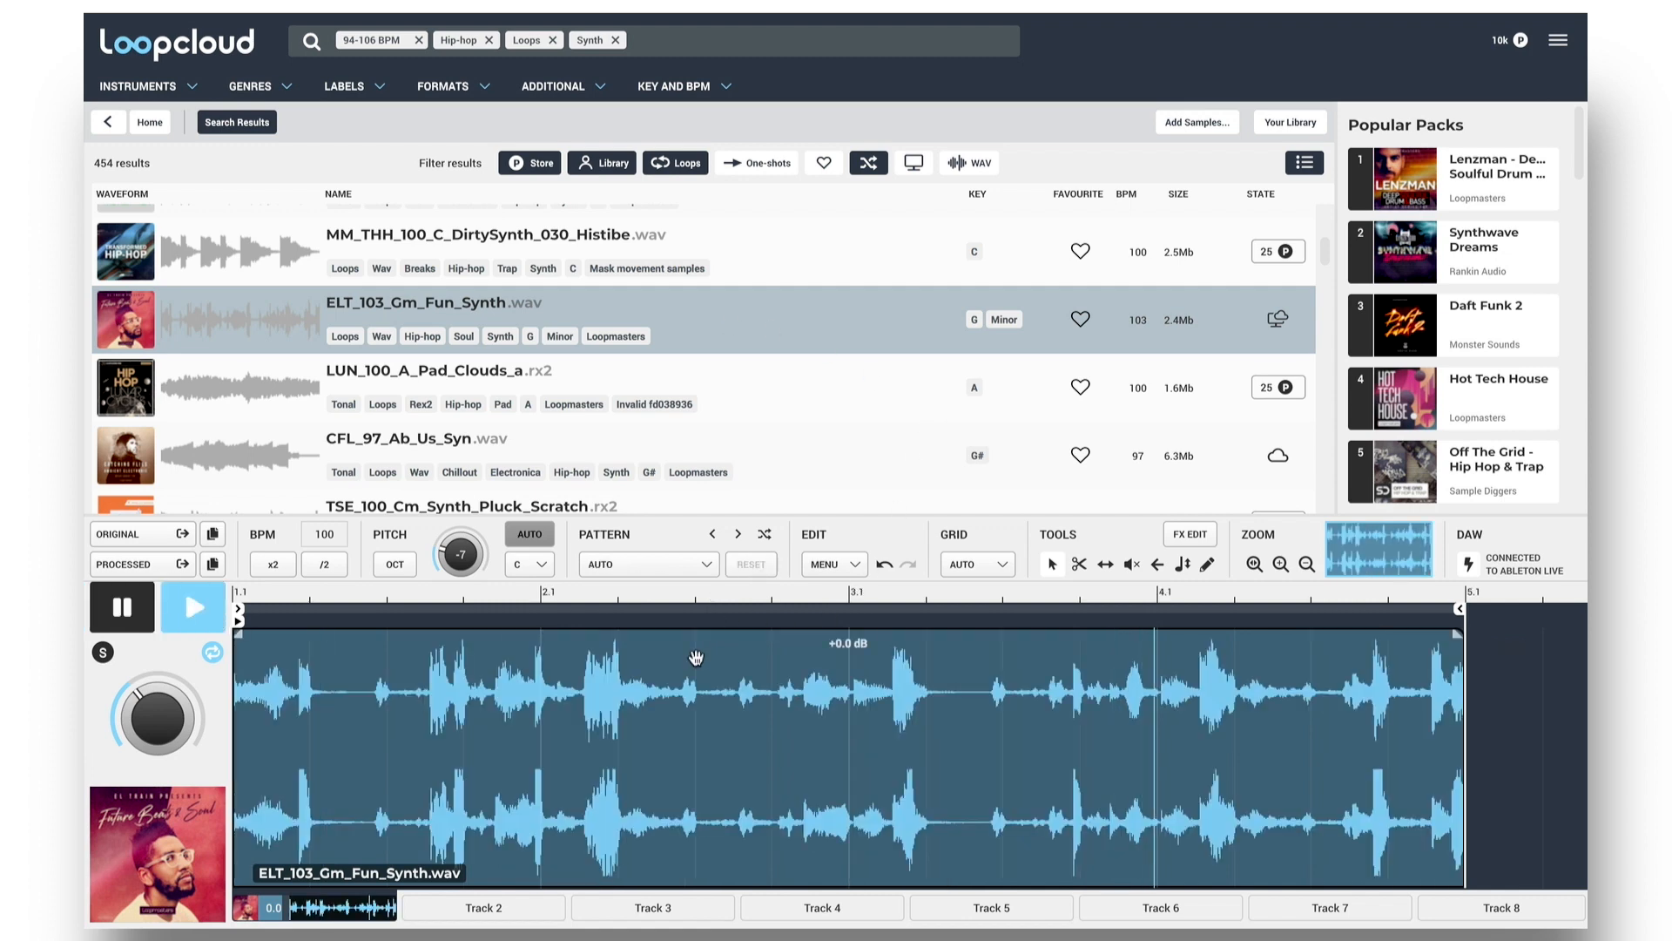
mouse_move(832, 741)
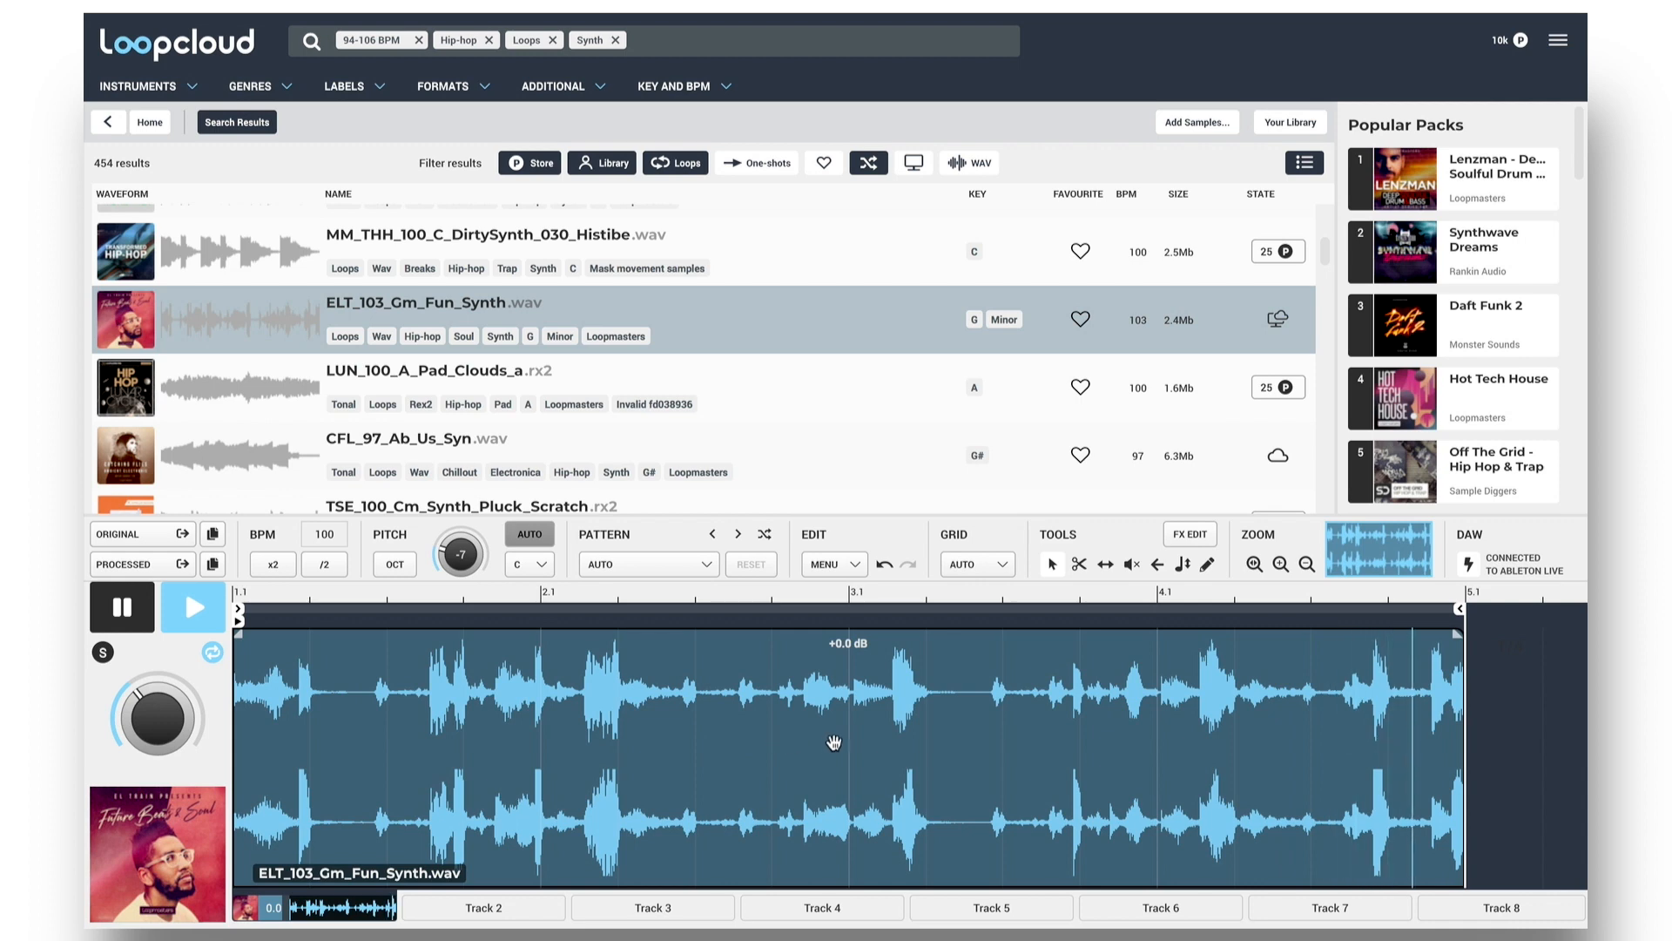
mouse_move(879, 737)
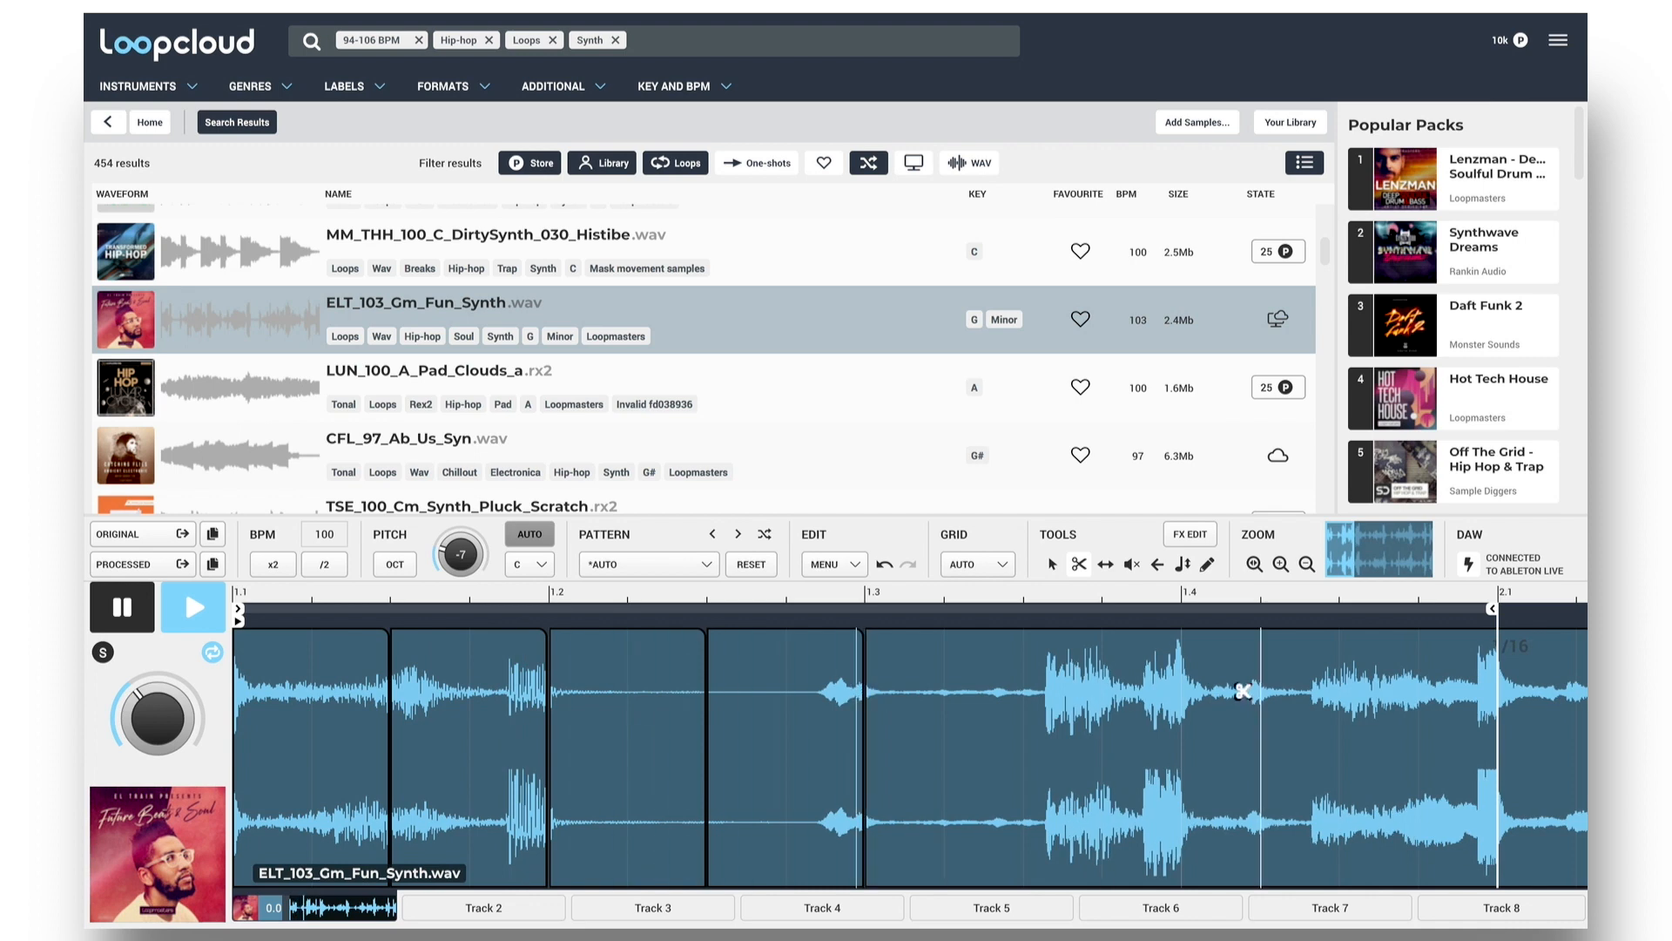
mouse_move(1046, 621)
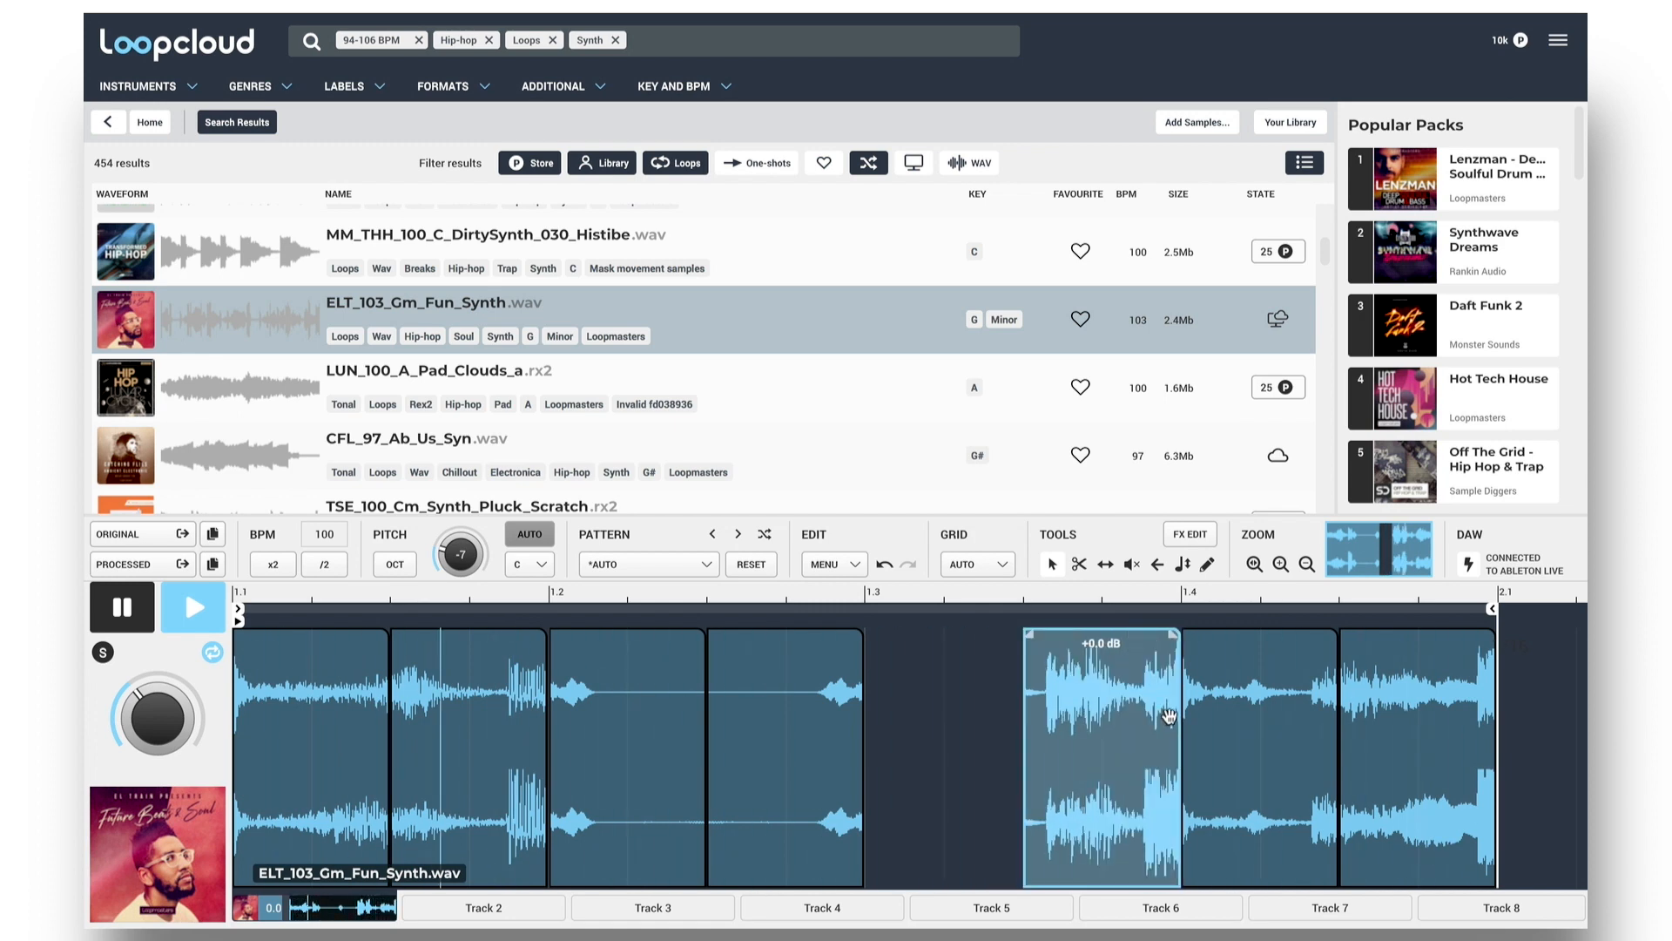
Select a Fun Synth slice and drag it to leave a gap in the bar.
left_click(976, 563)
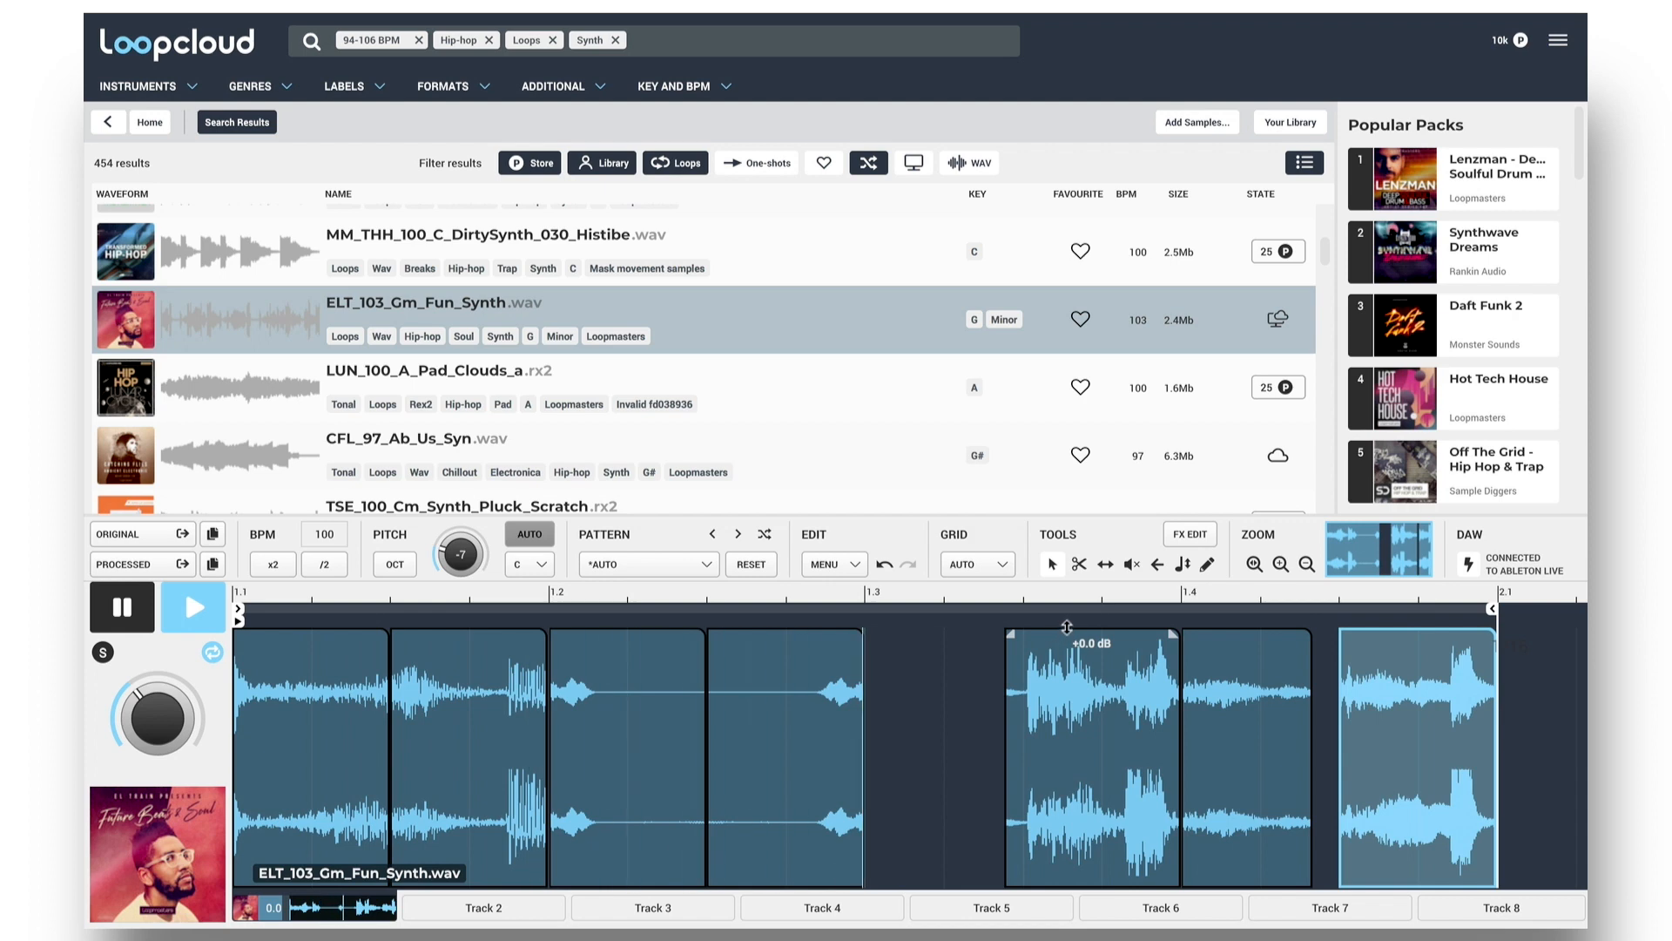
left_click_drag(1066, 627, 1066, 651)
type("Pluck")
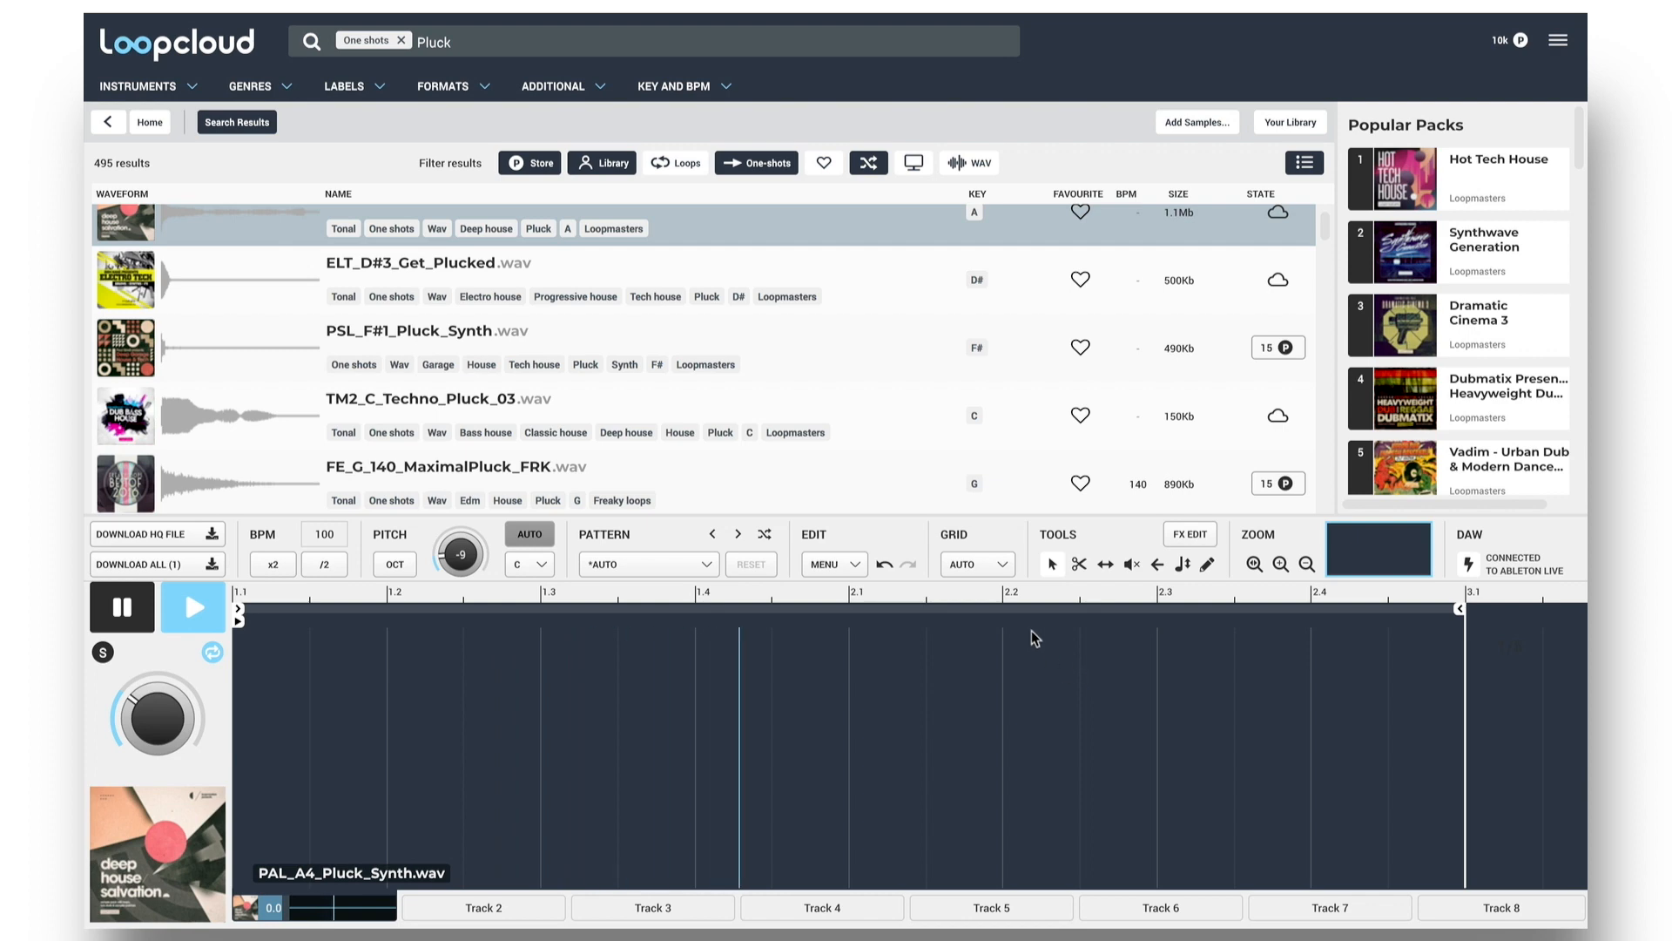
Set the GRID dropdown to 1/16 for placing hits.
left_click(972, 563)
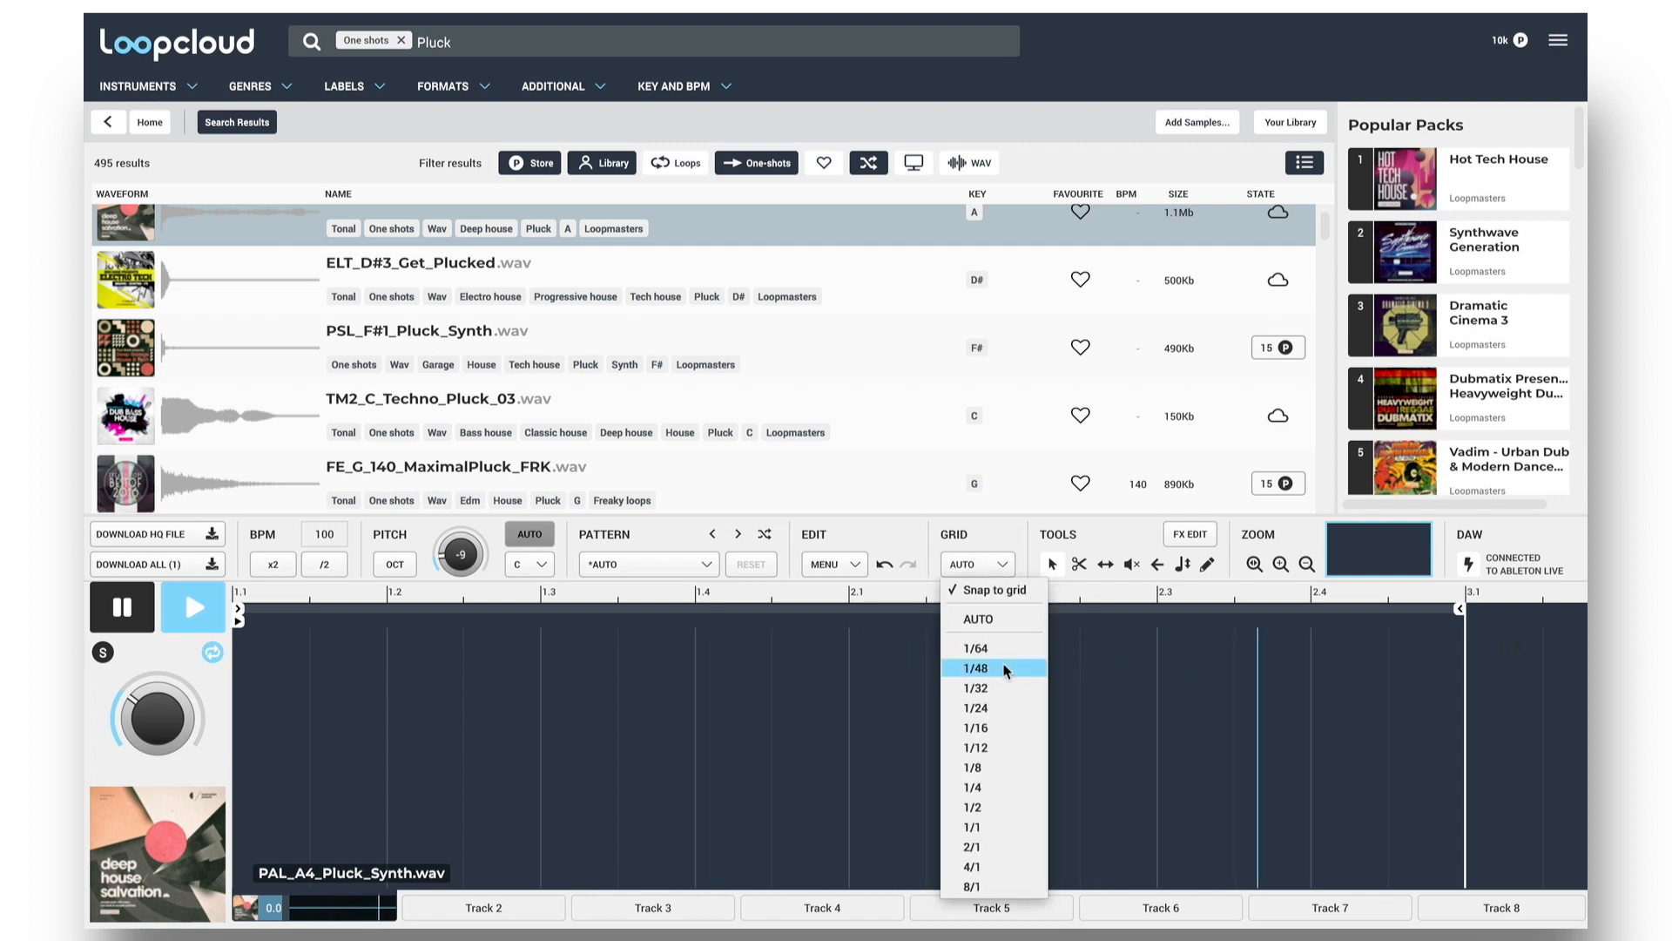
left_click(972, 728)
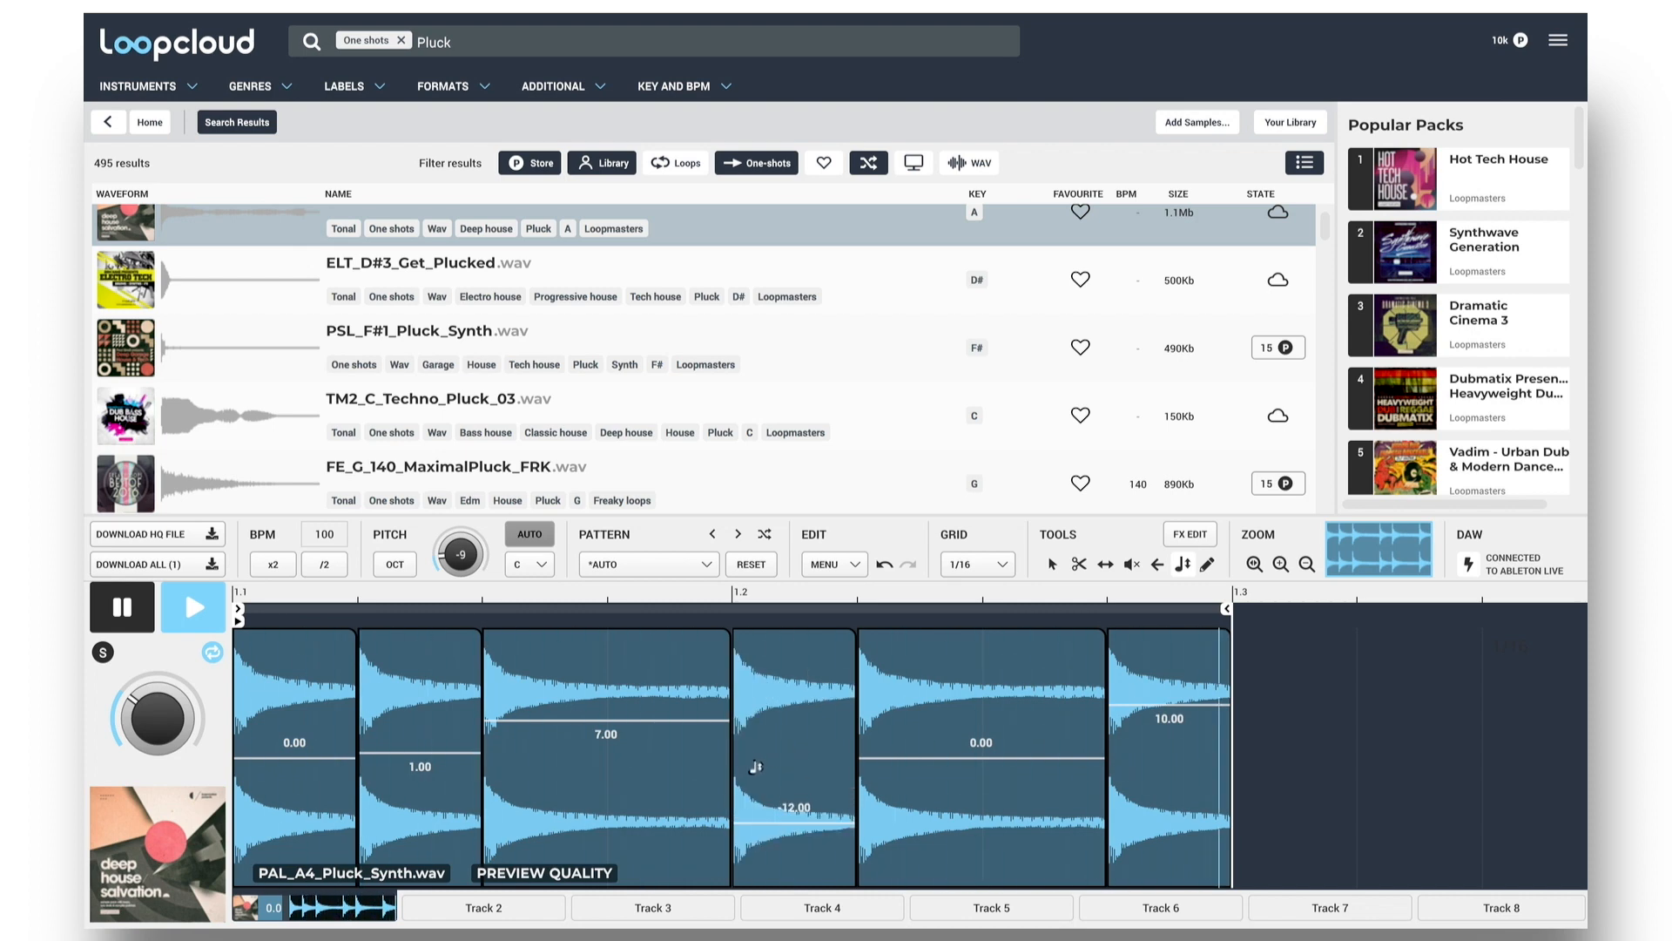
Audition a different pluck sample through the pattern, then switch to the Tone Stab_Niche_nt stab.
left_click(438, 262)
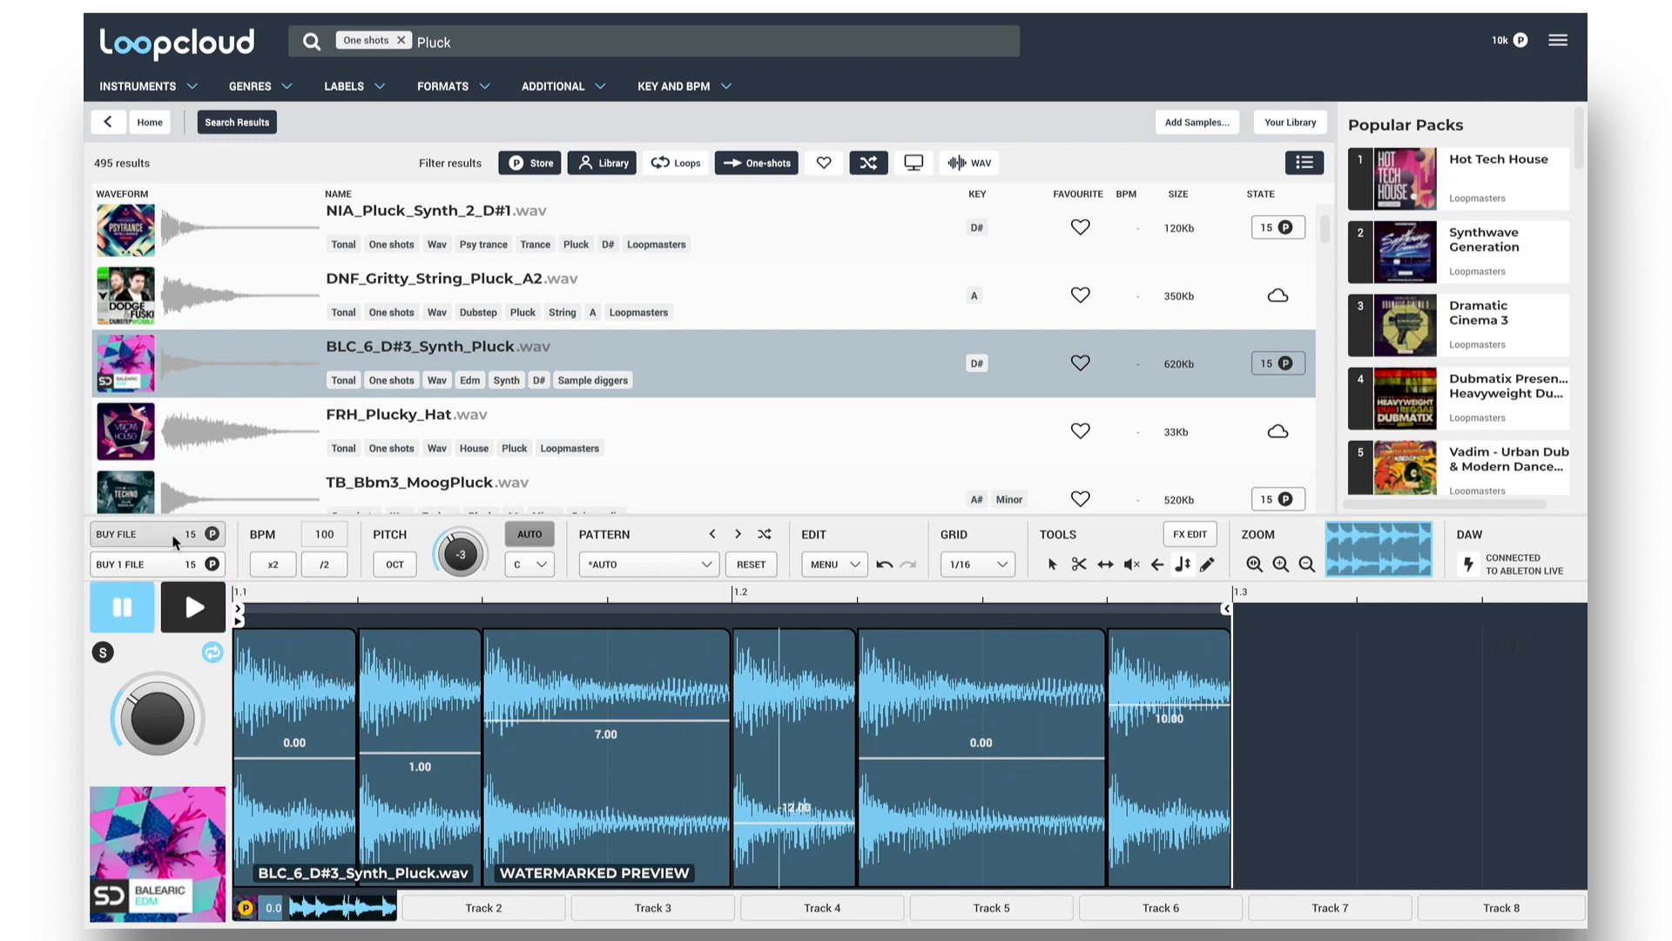
left_click(128, 533)
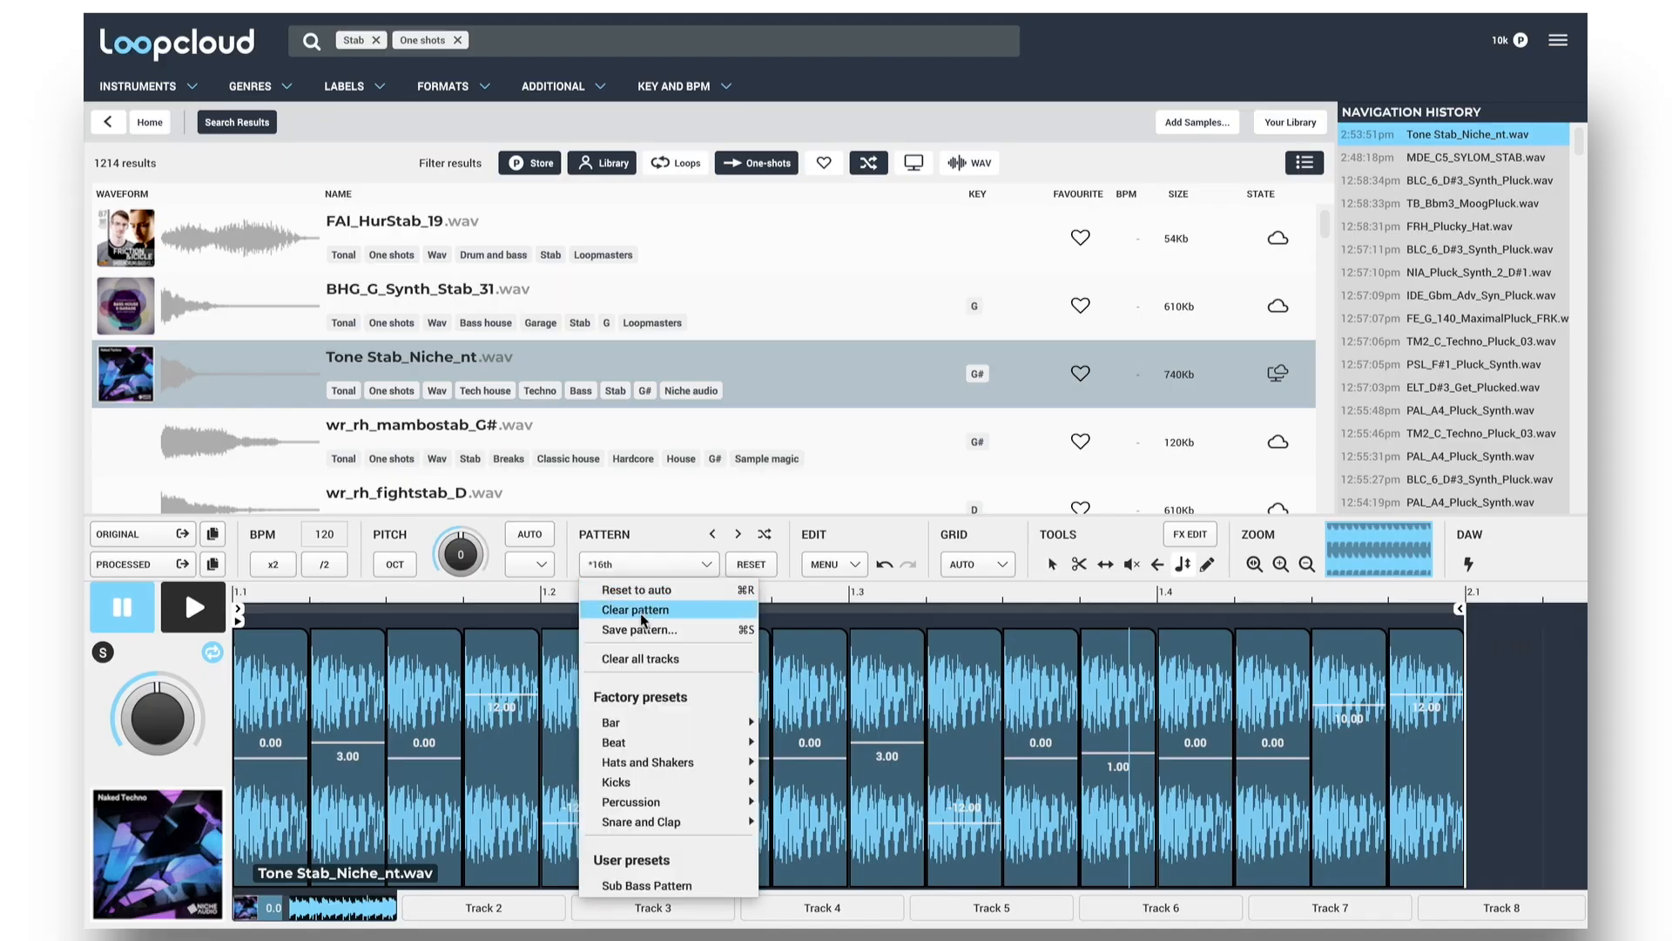
Save the stab sequence as the '1-bar arp' preset and apply the Sub Bass Pattern preset.
left_click(639, 629)
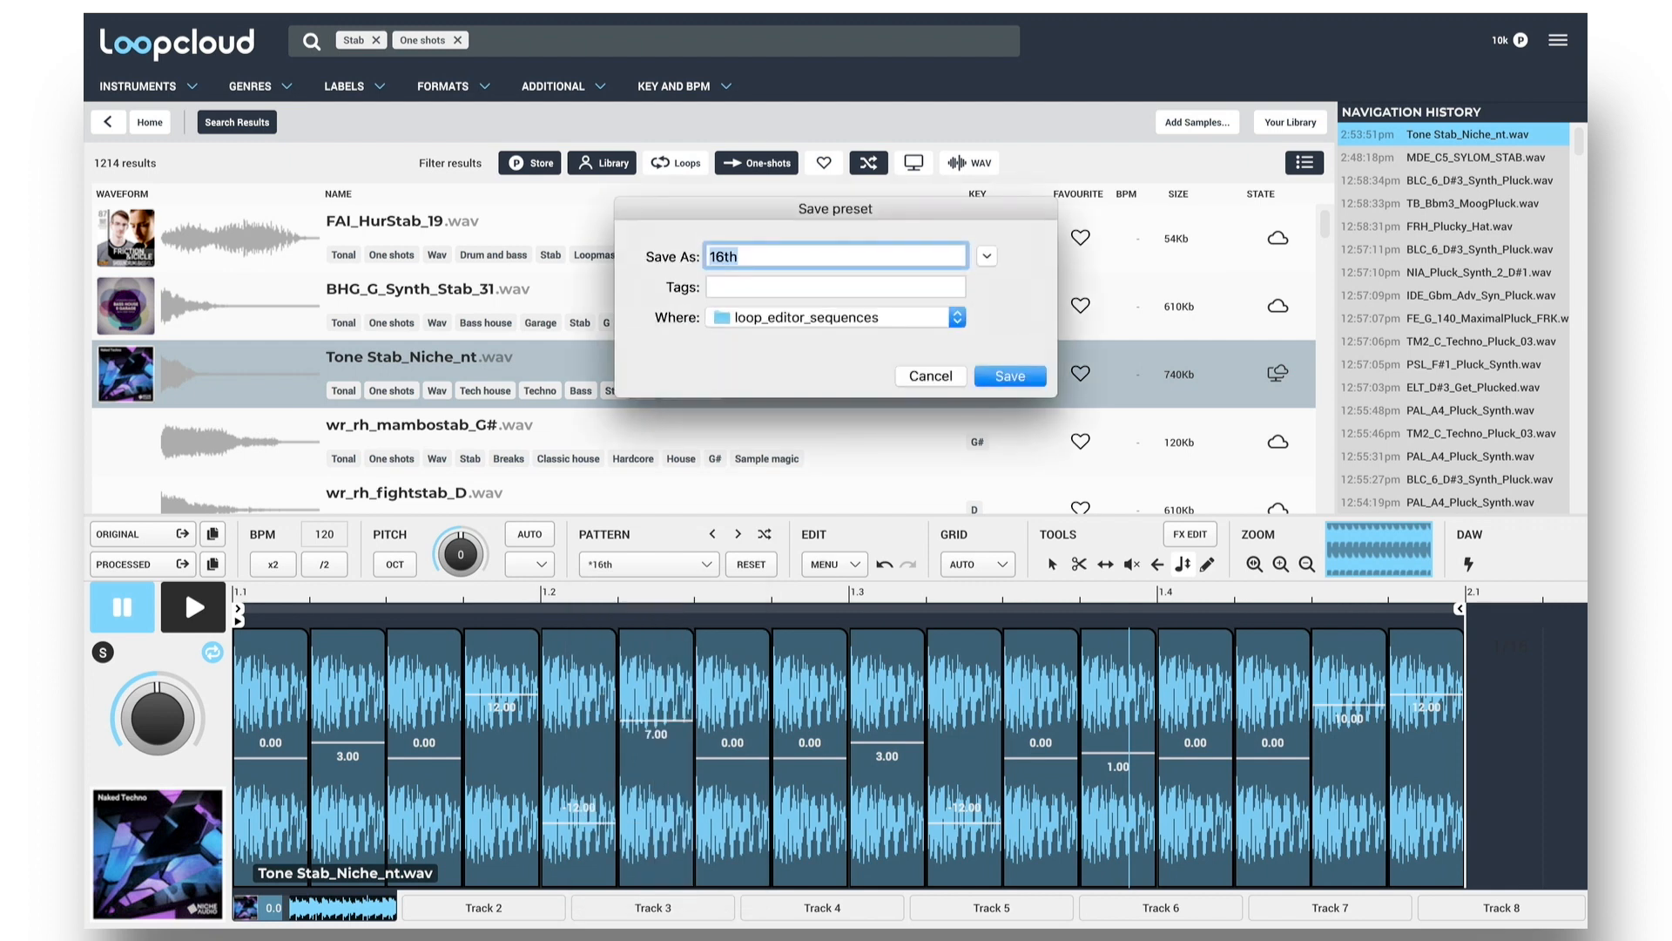
type("1-bar ar")
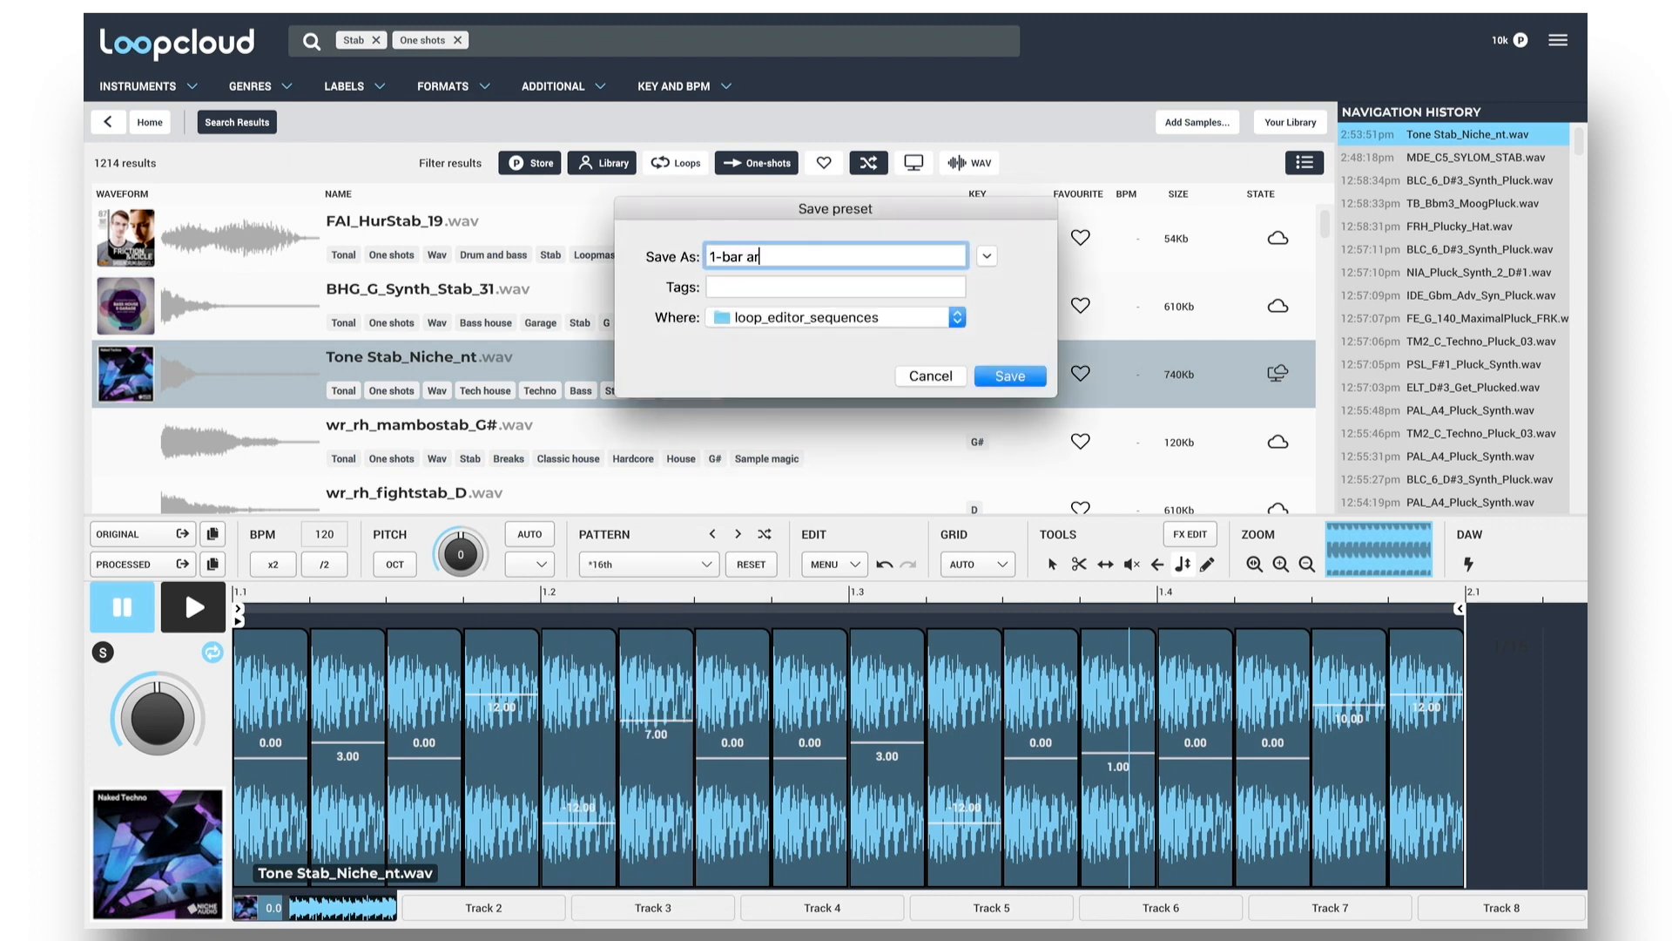
left_click(1008, 375)
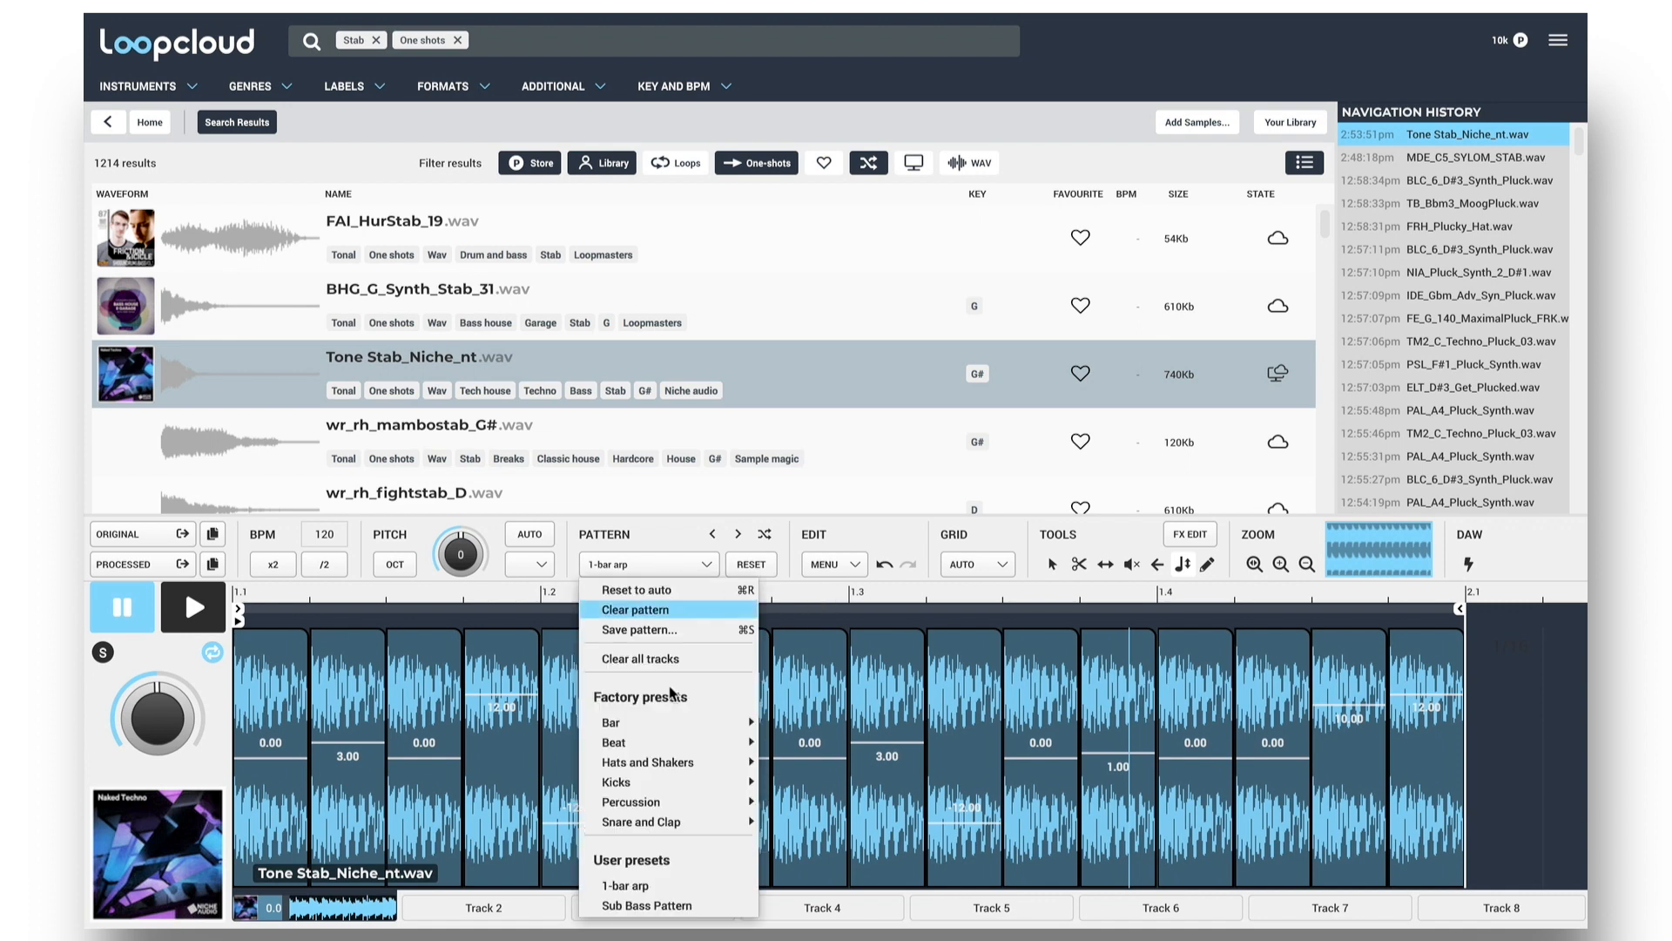
left_click(646, 904)
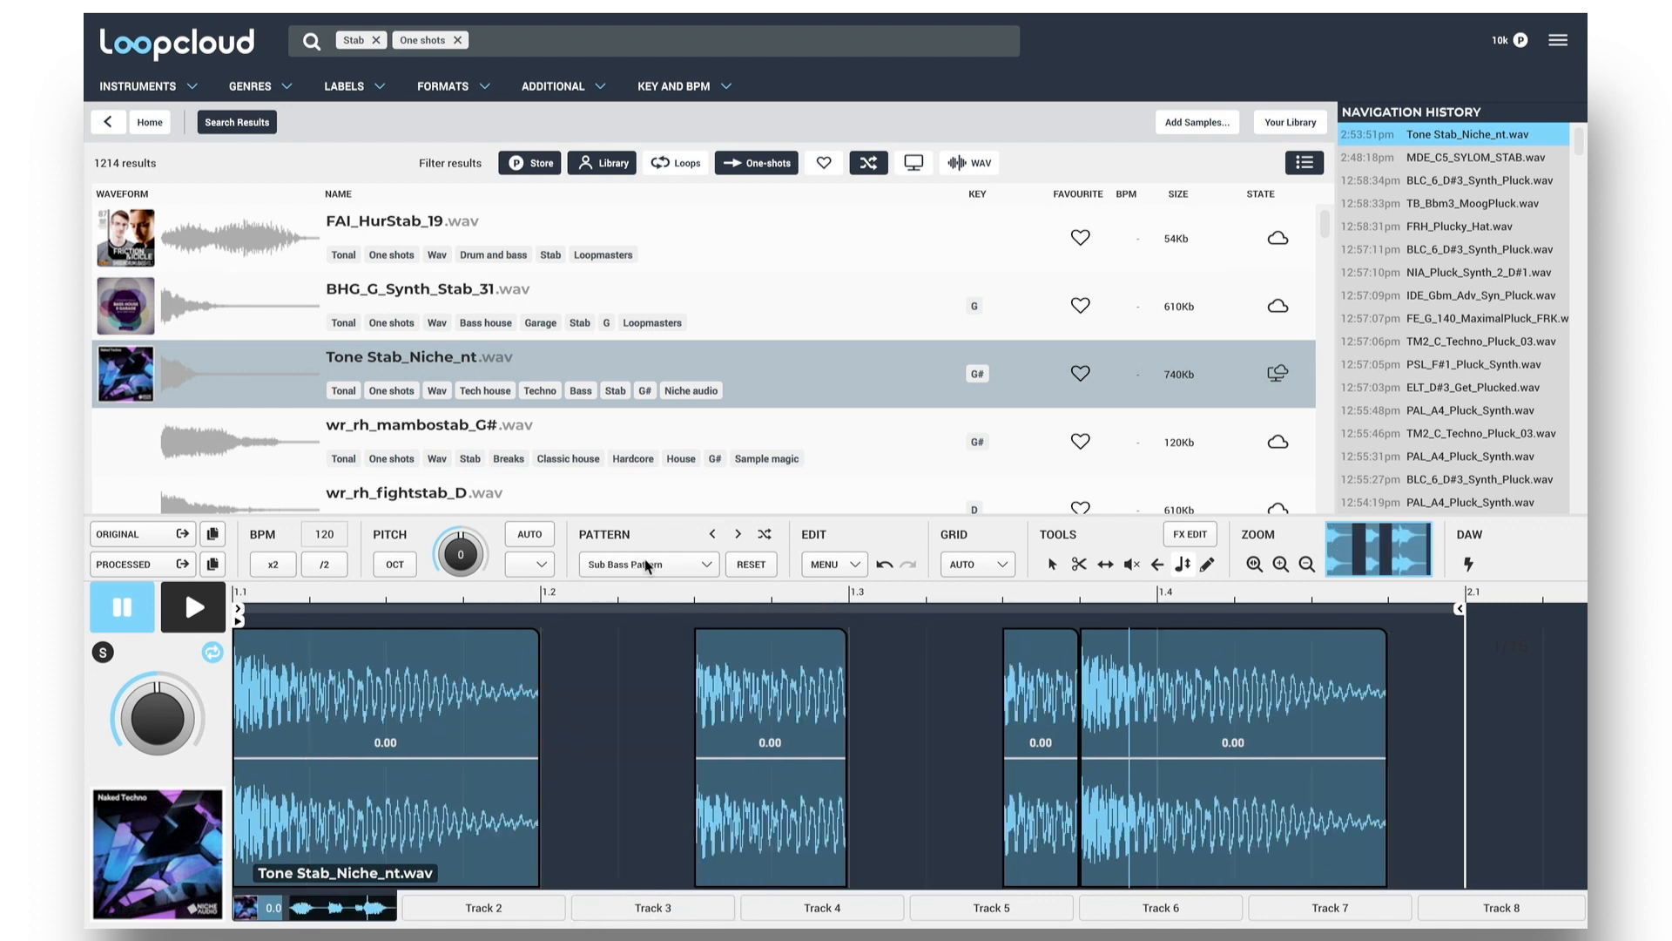
left_click(647, 563)
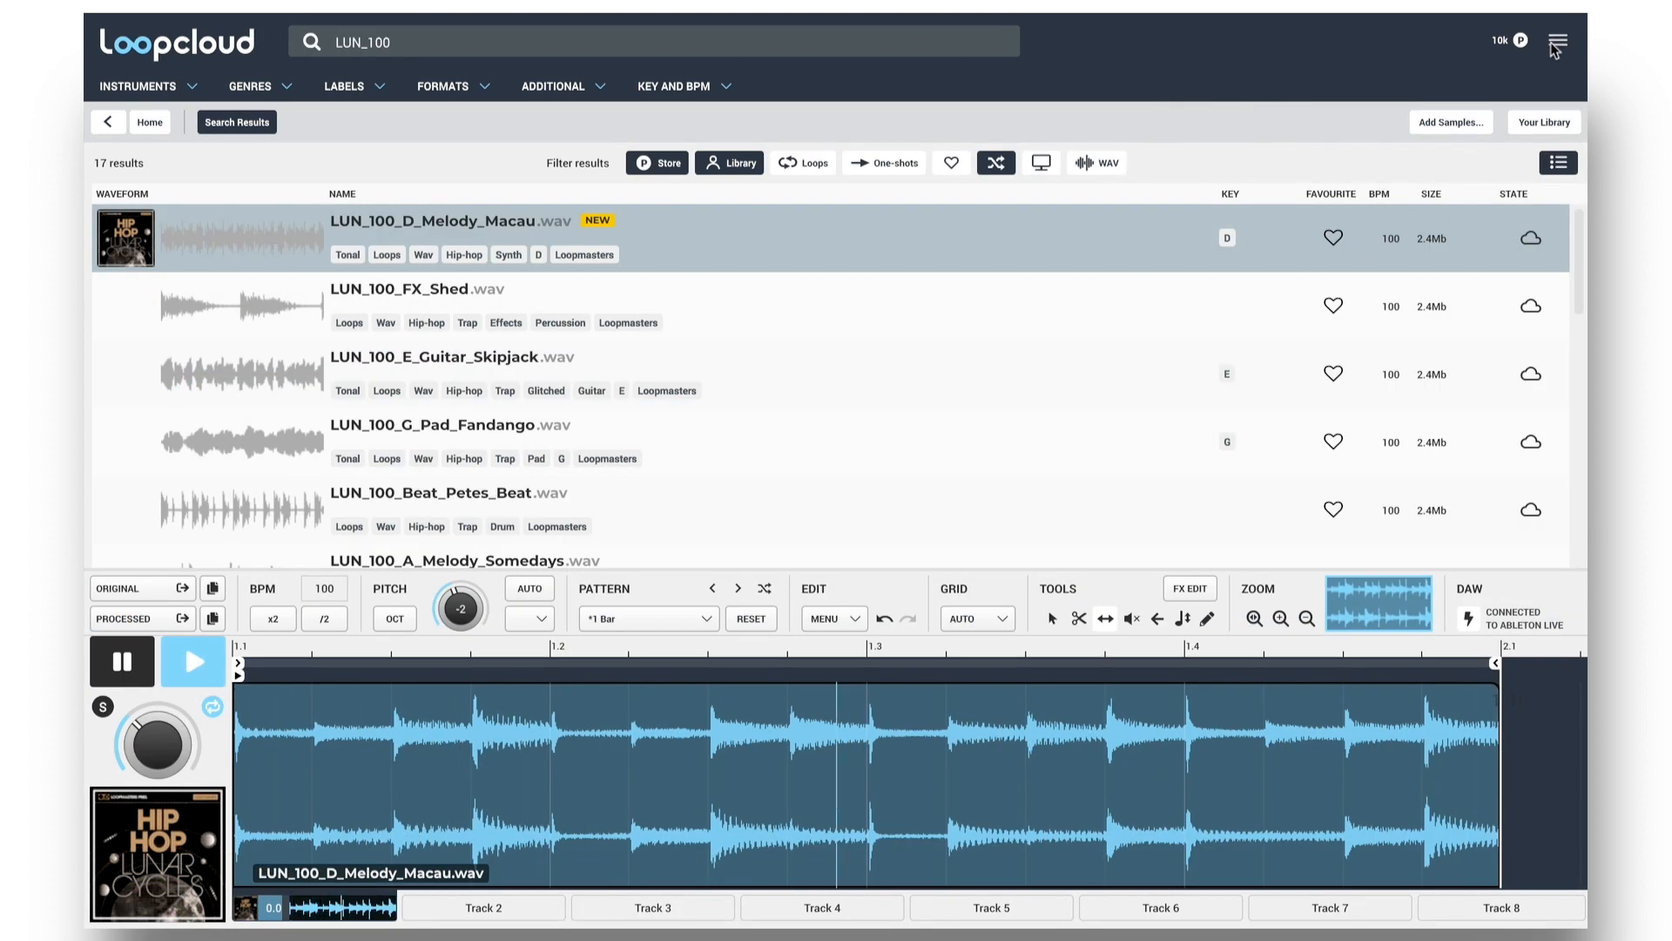
Browse the keyboard shortcuts in Preferences, remap the Pencil tool, then select a melody slice.
left_click(1557, 47)
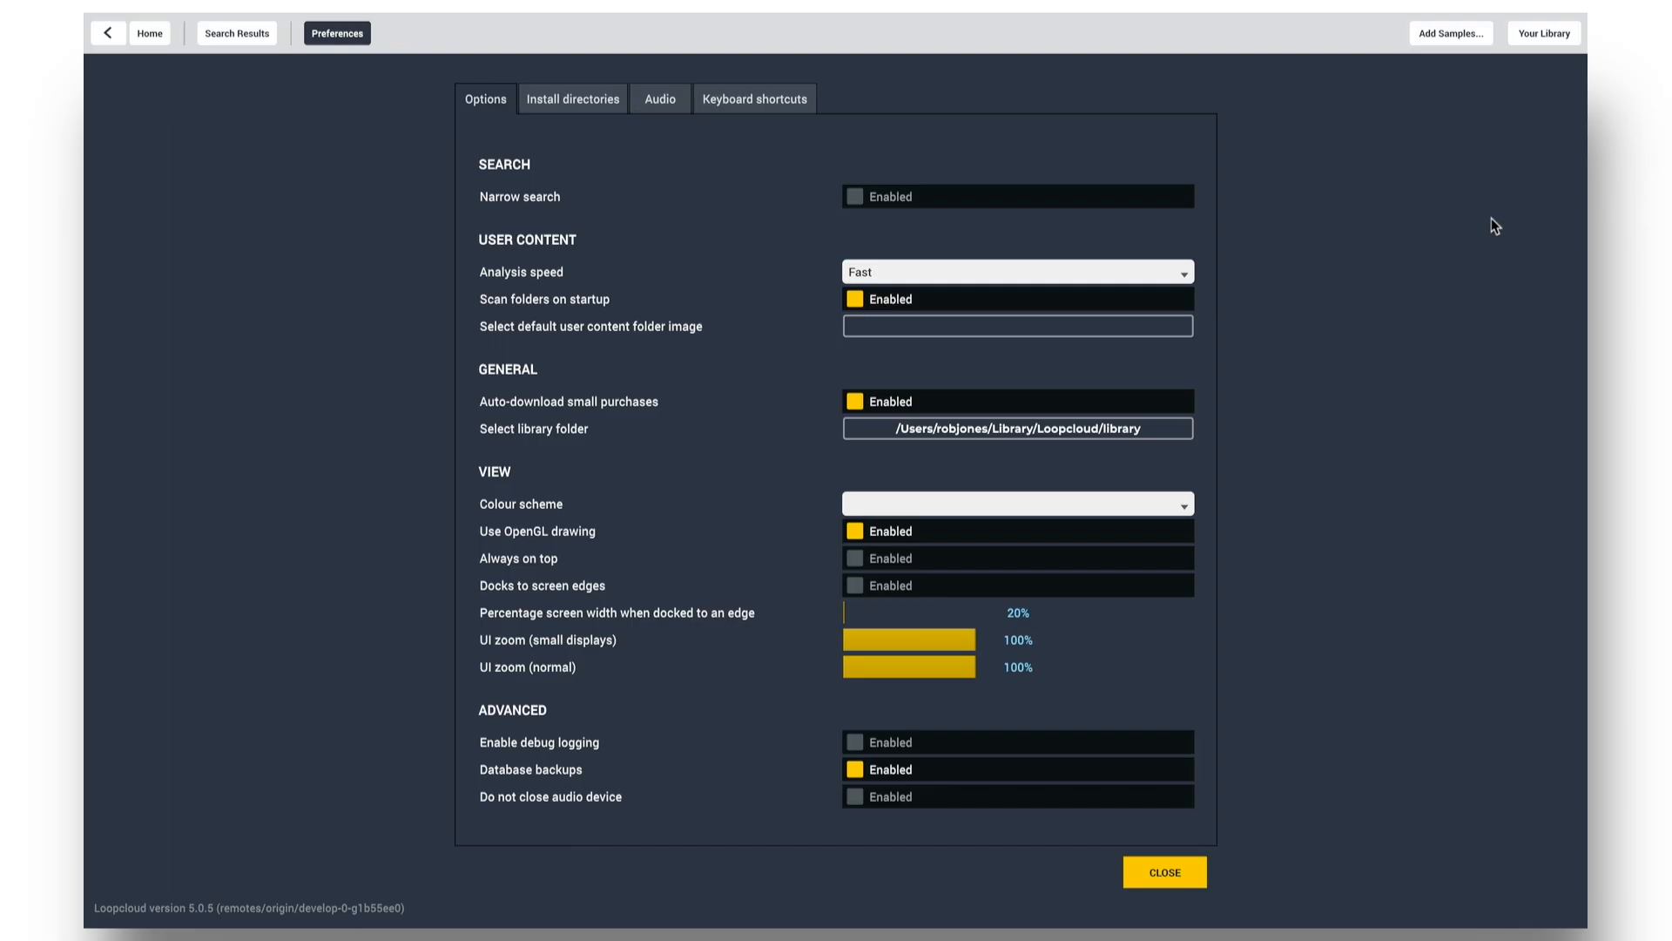
left_click(755, 98)
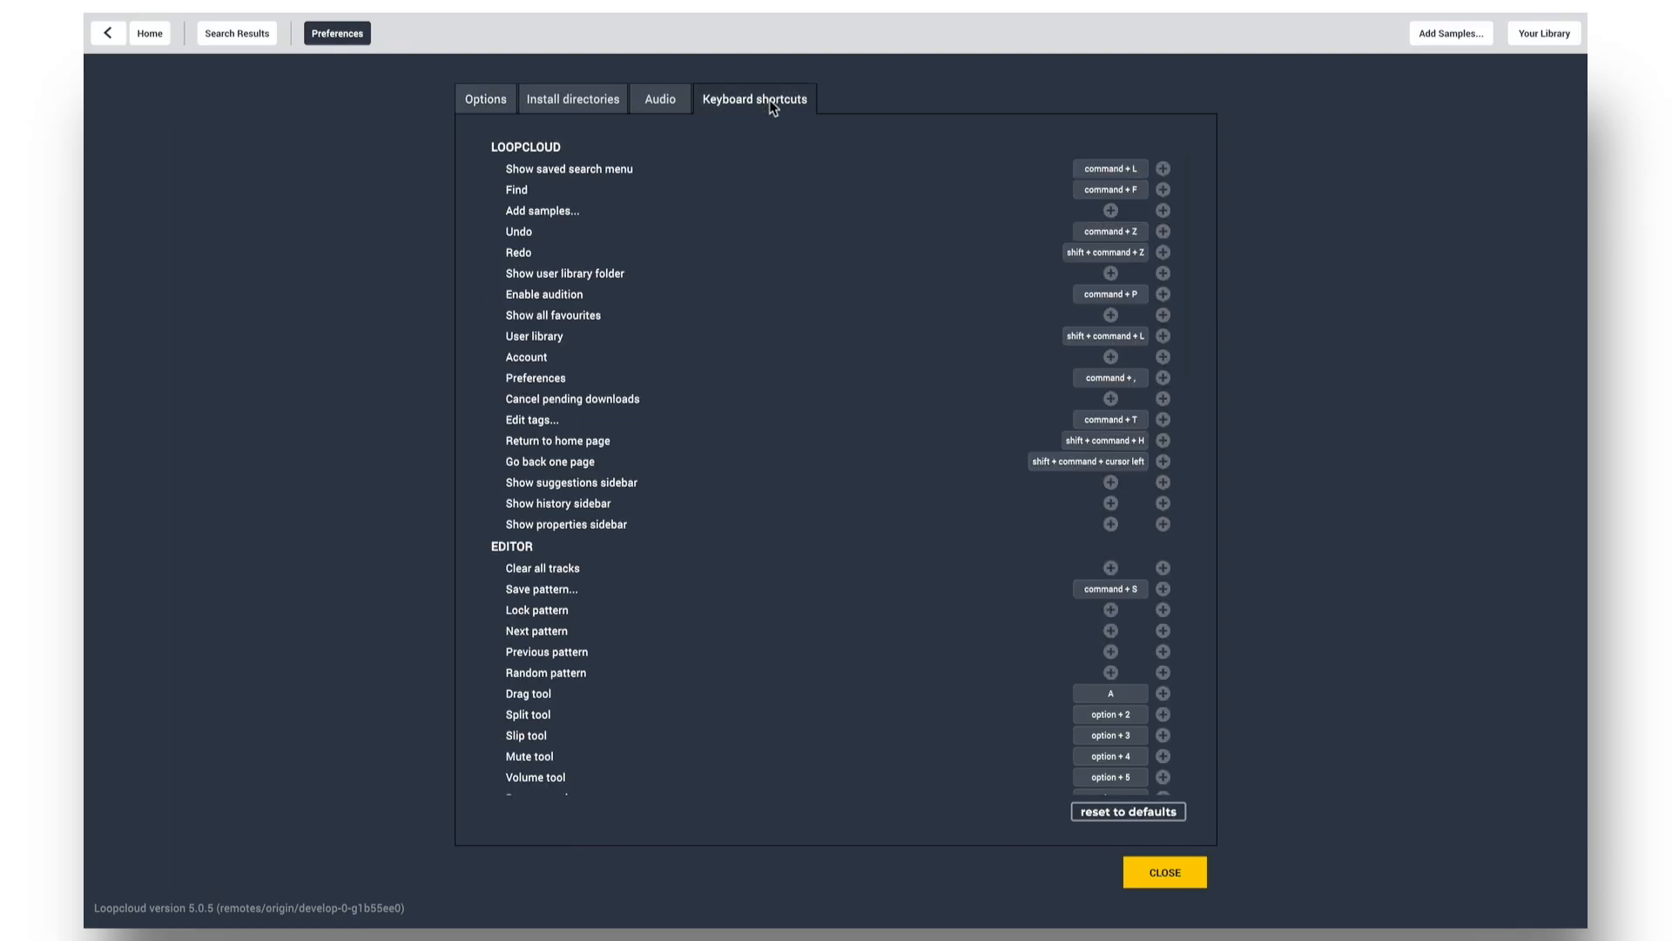
scroll("down", 3)
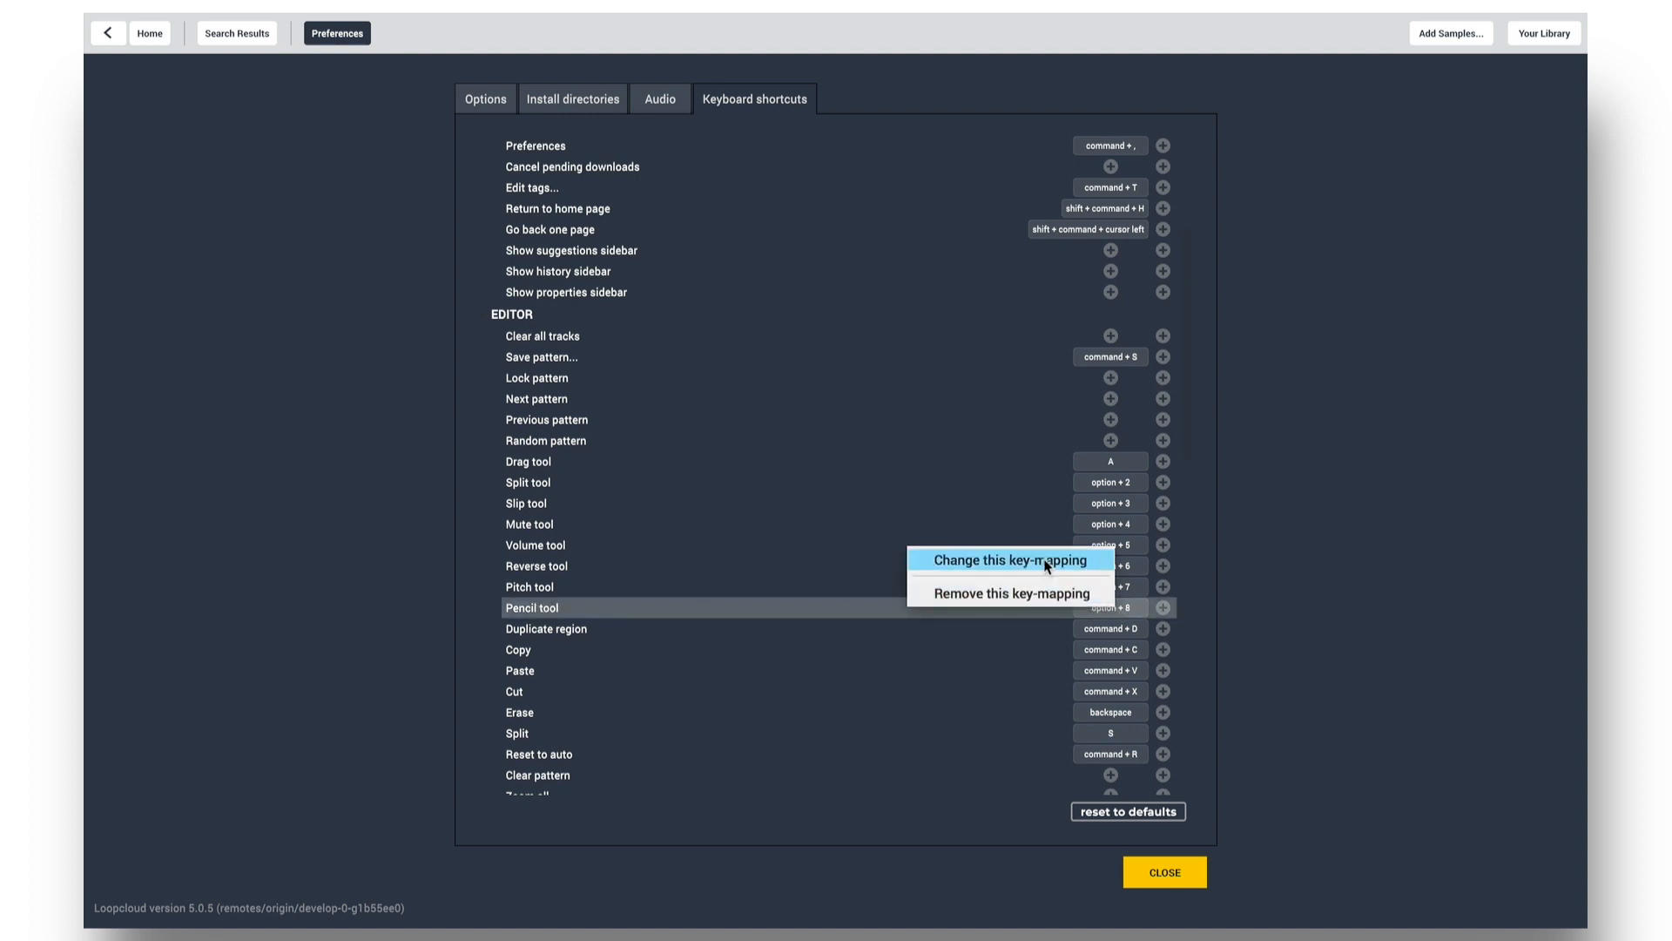
left_click(1011, 560)
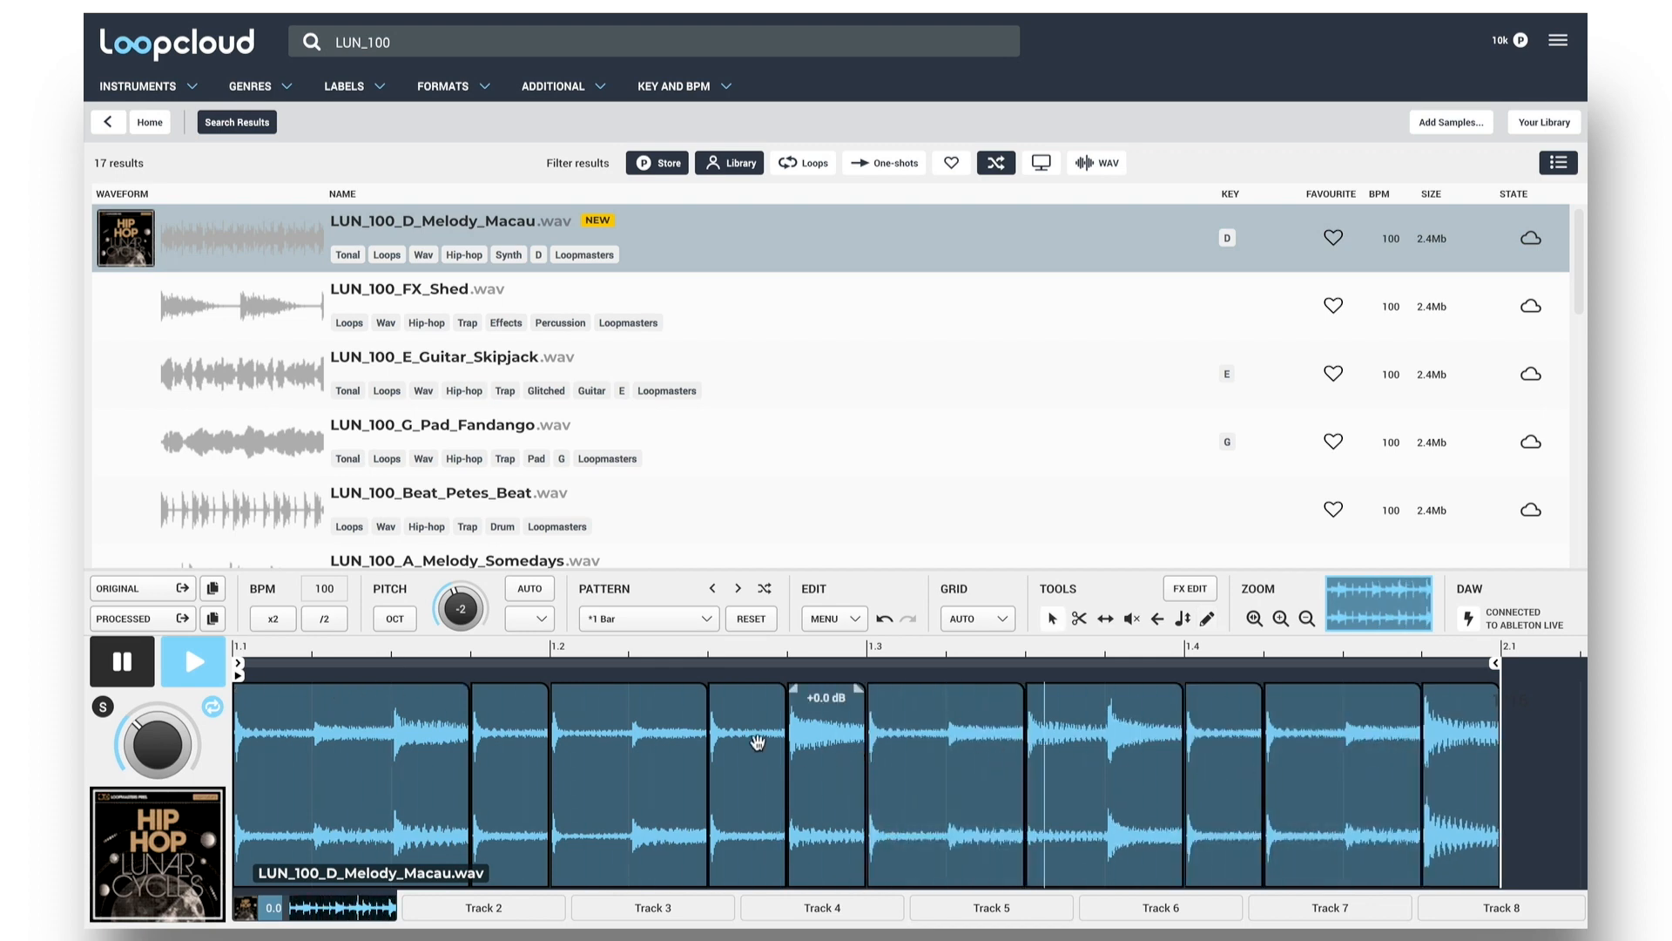
left_click(746, 741)
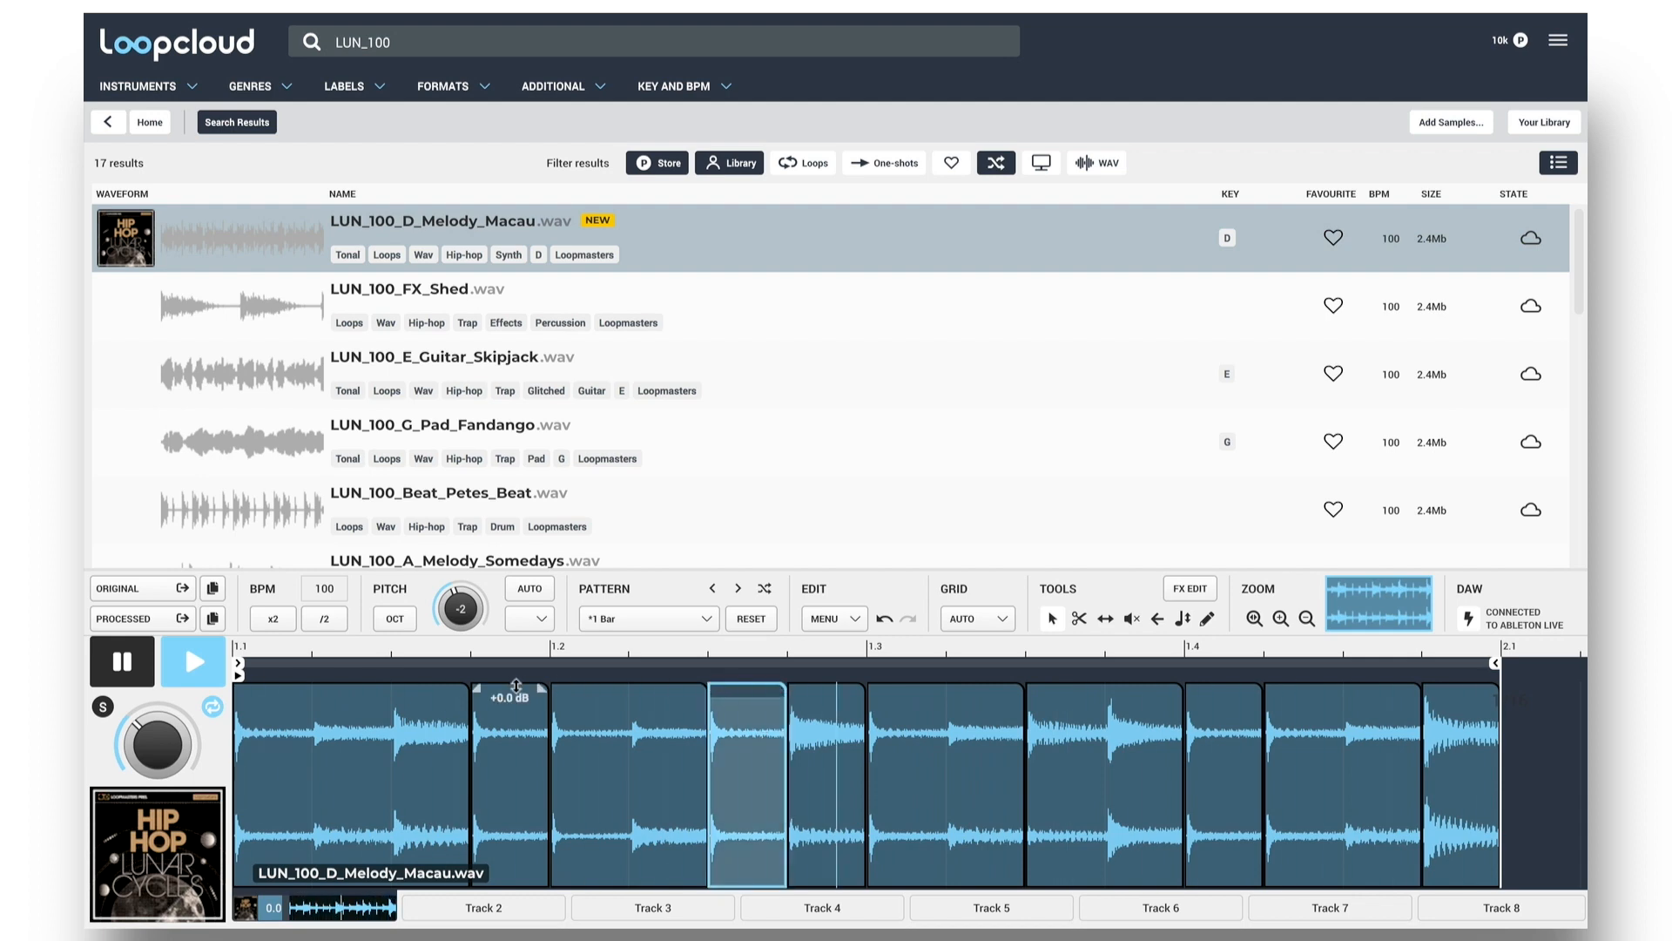